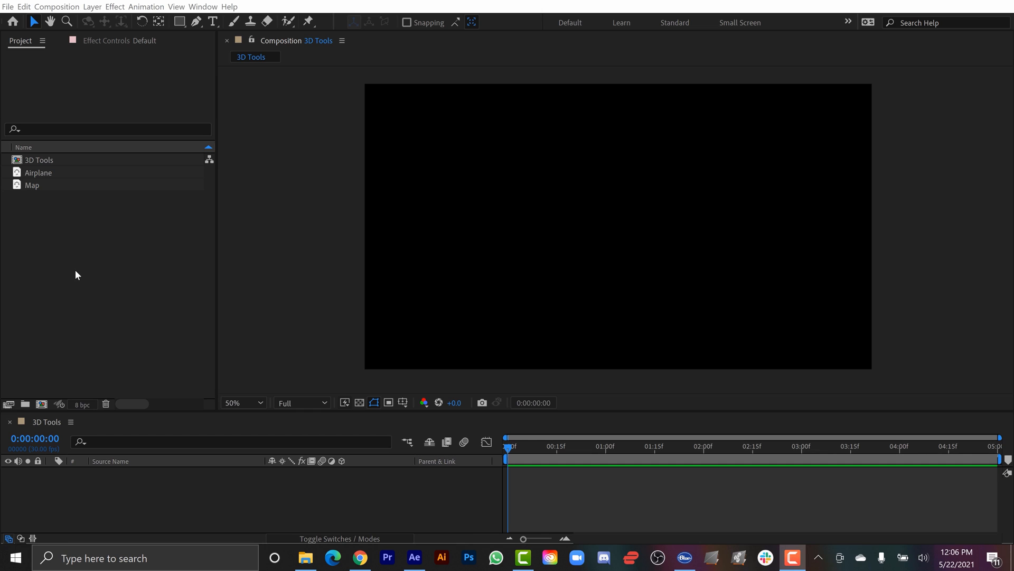
# Step: Bring the Map and Airplane footage into the composition and drag the airplane over the Atlantic
pyautogui.click(32, 186)
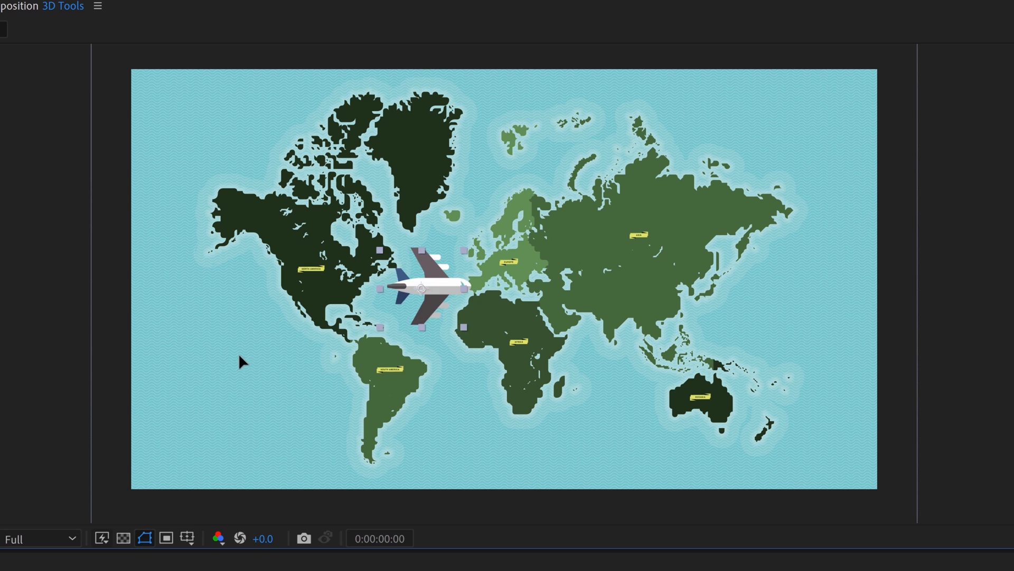
pyautogui.moveTo(422, 287); pyautogui.dragTo(350, 321)
pyautogui.write('Airplane')
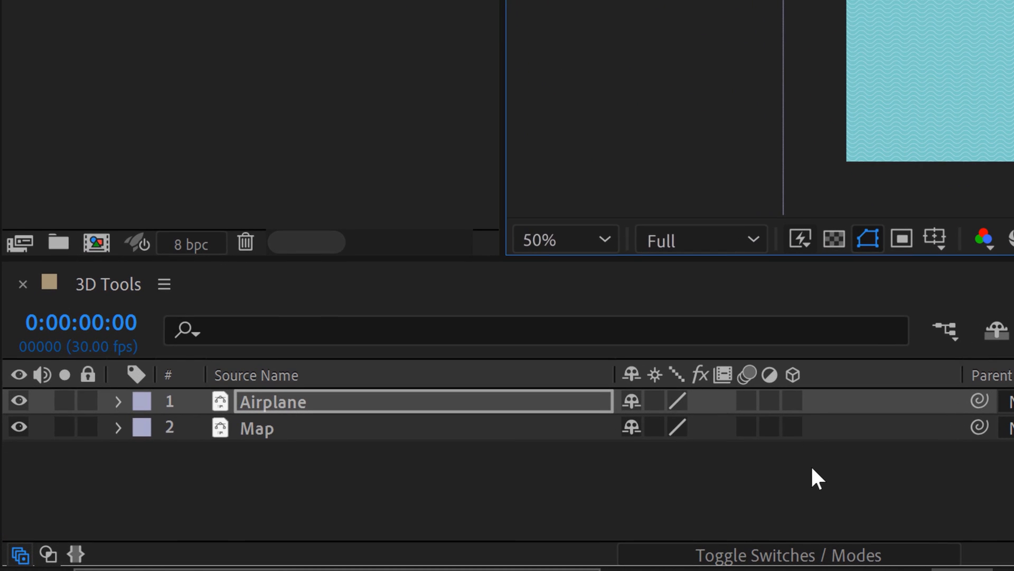
pyautogui.moveTo(786, 554)
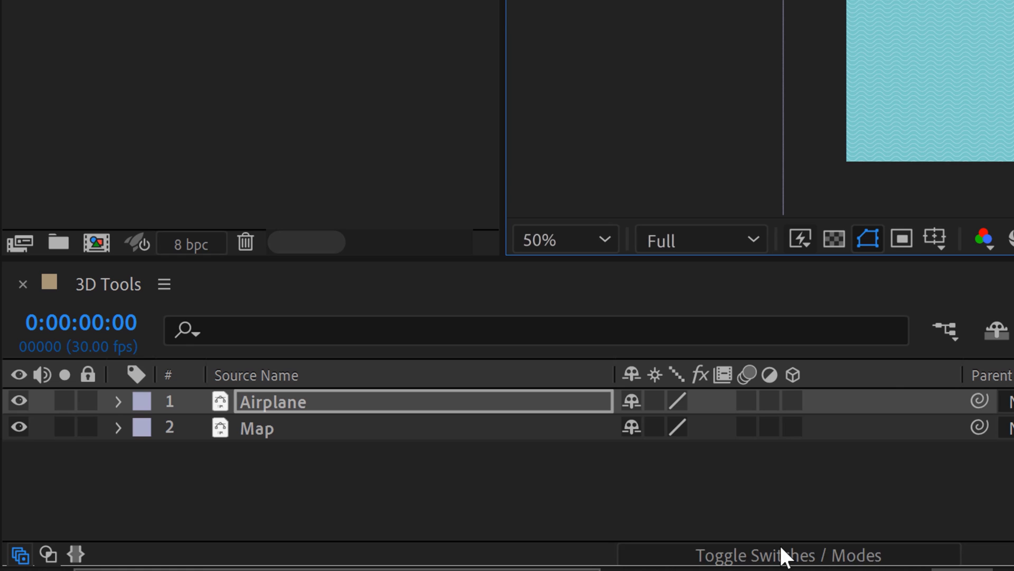
pyautogui.moveTo(820, 486)
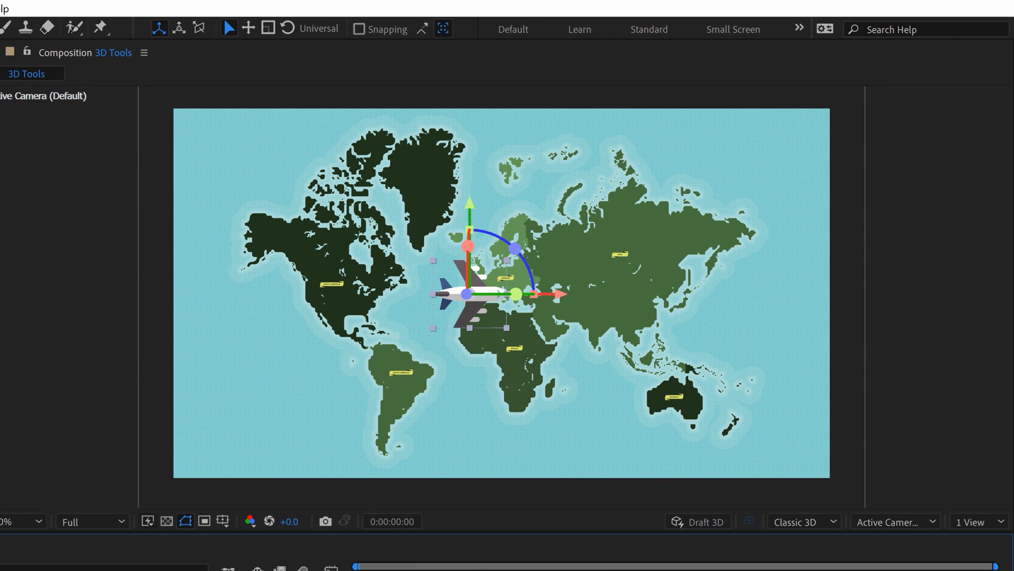
pyautogui.moveTo(970, 522)
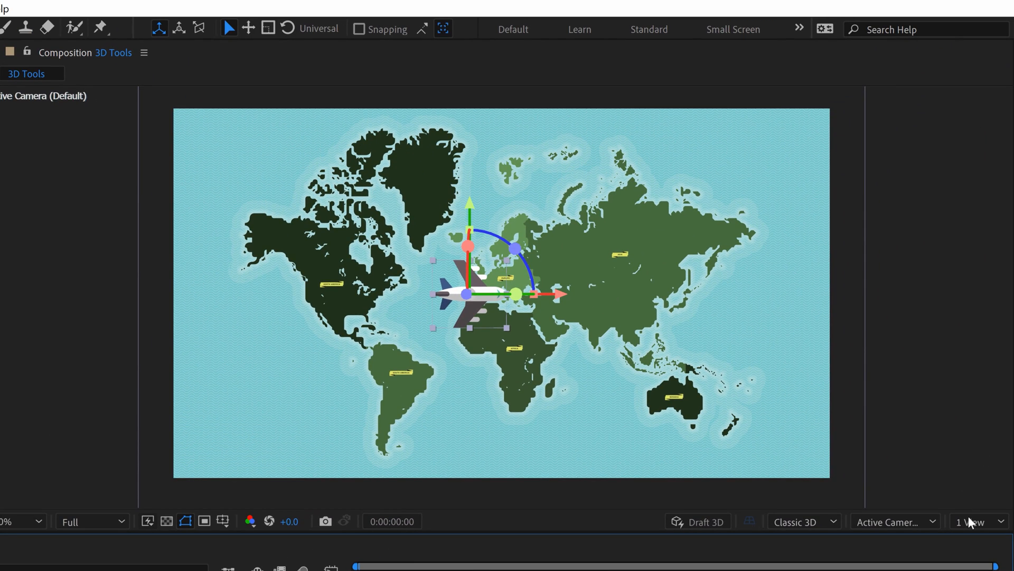
pyautogui.moveTo(974, 522)
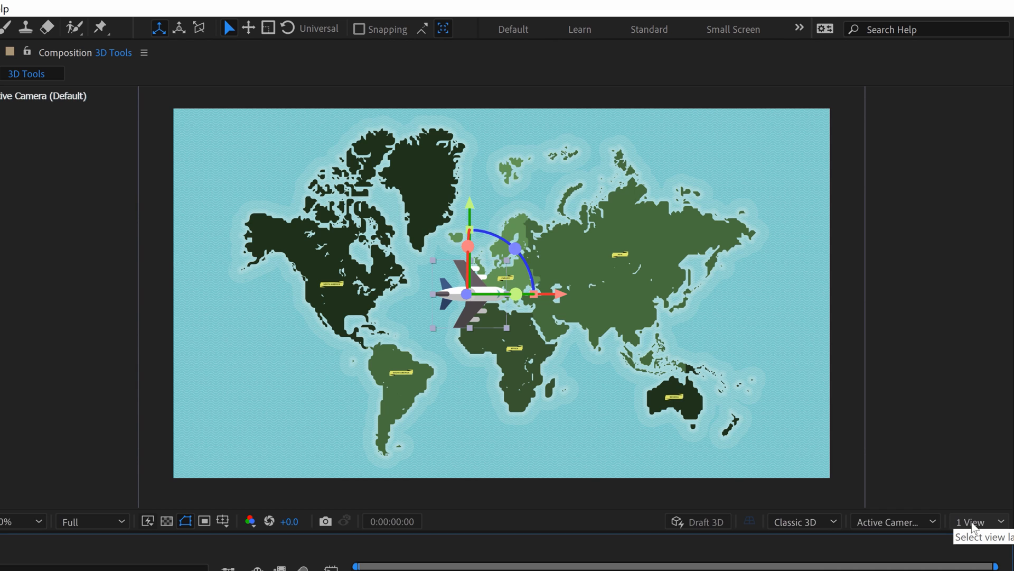
# Step: Switch the viewer to a 2 Views layout and set the left view to Top
pyautogui.click(969, 522)
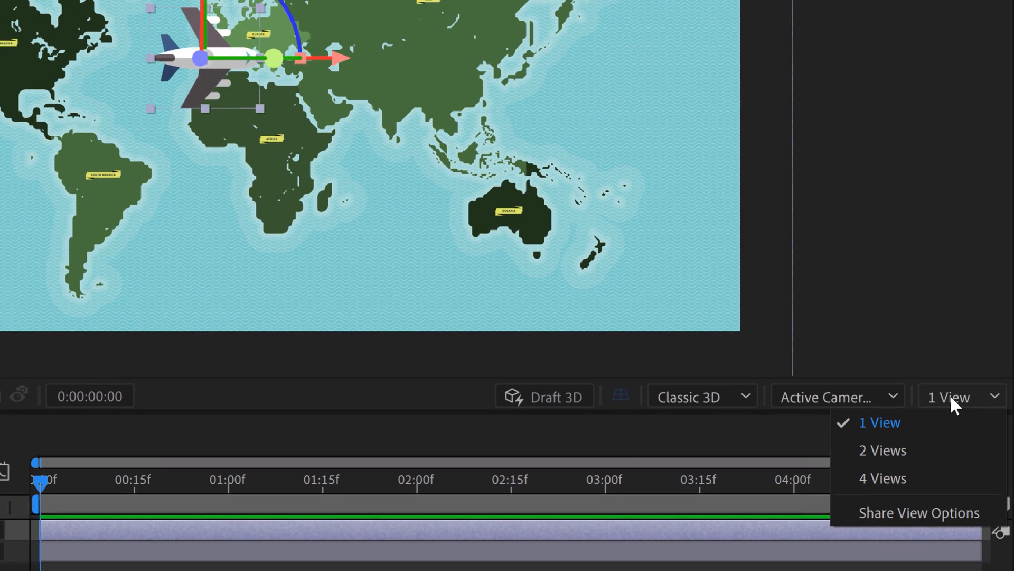
pyautogui.click(878, 422)
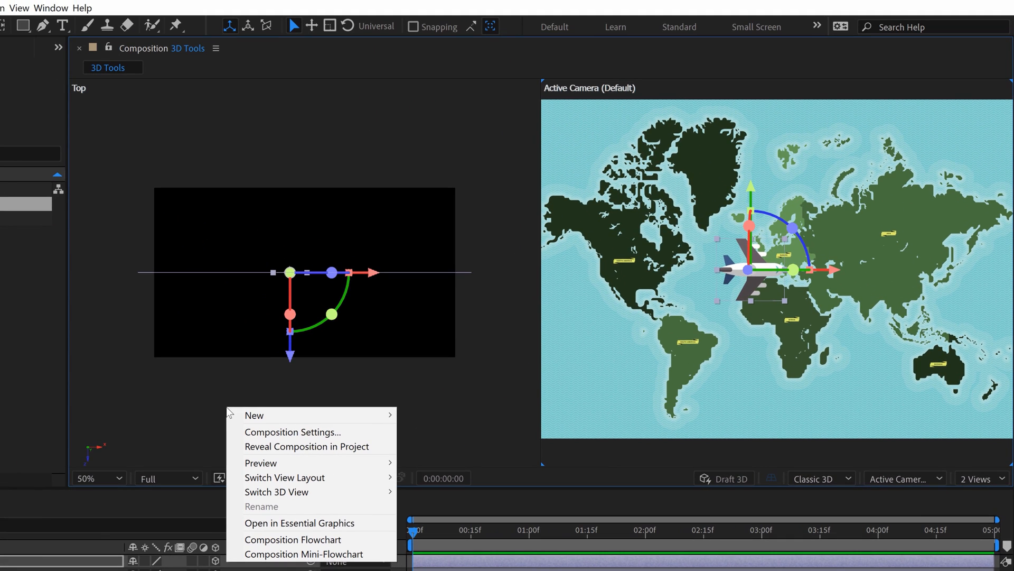
pyautogui.moveTo(285, 476)
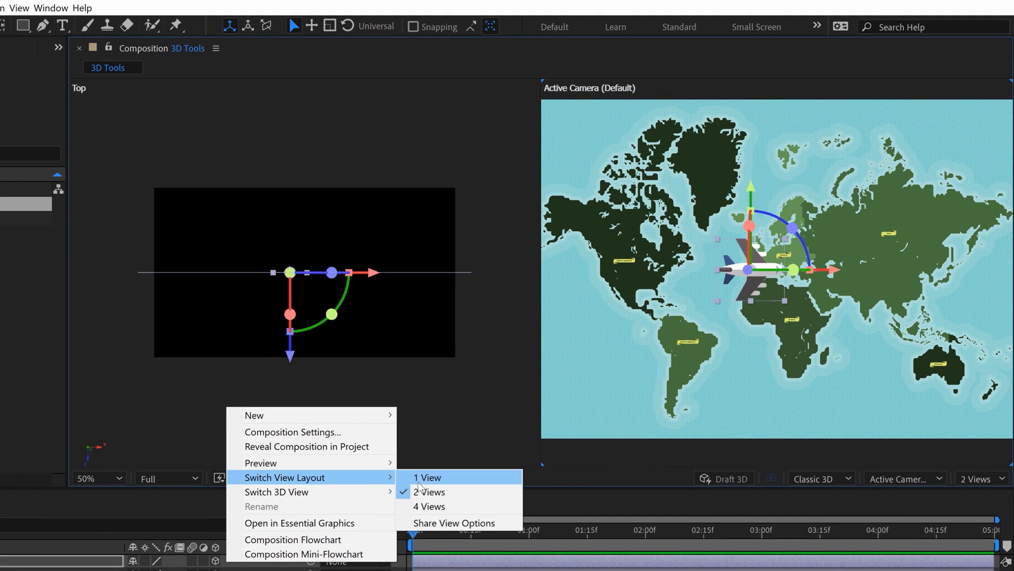
pyautogui.moveTo(429, 507)
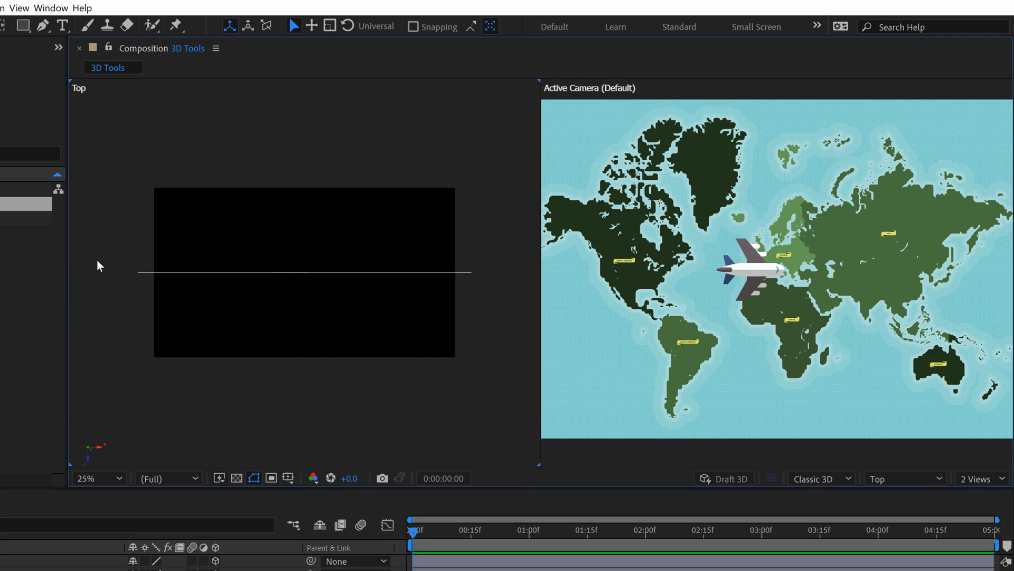
pyautogui.moveTo(114, 274)
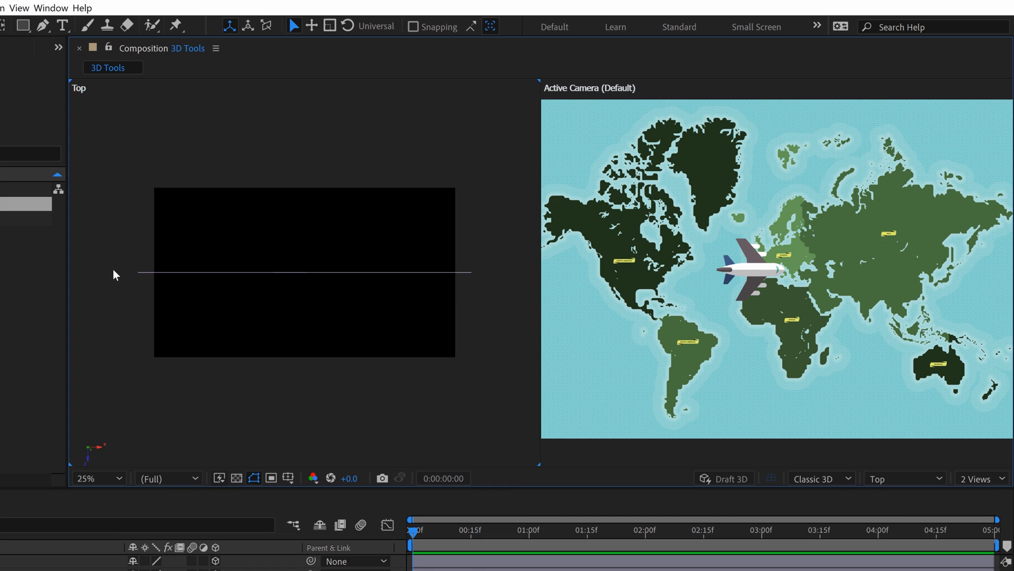
pyautogui.rightClick(115, 275)
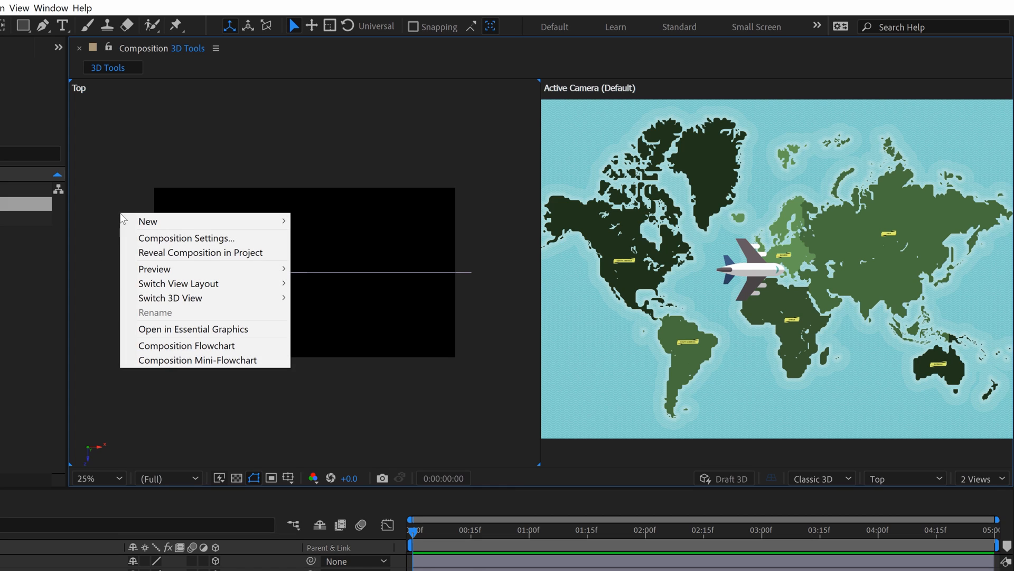
pyautogui.moveTo(170, 298)
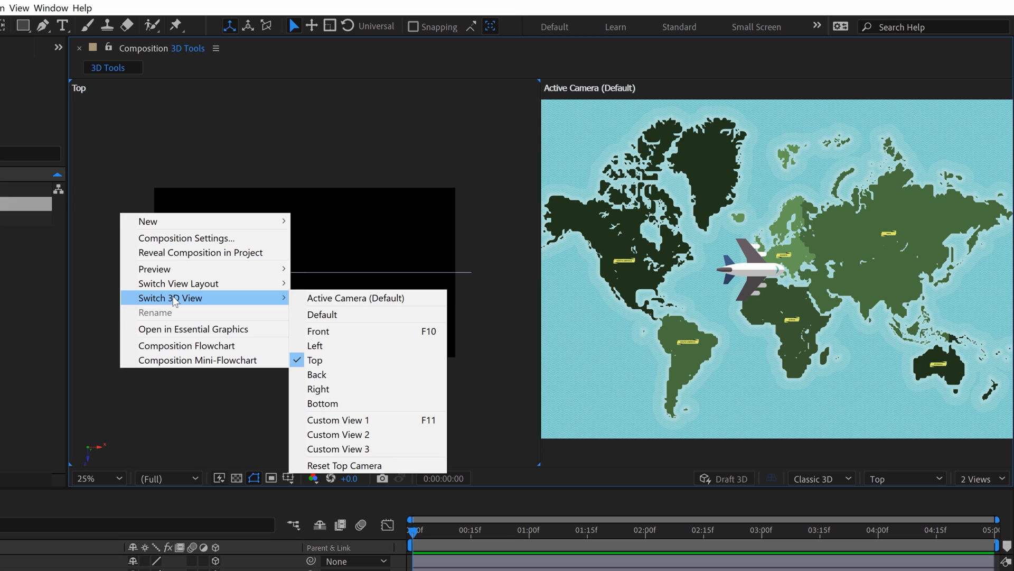
pyautogui.moveTo(309, 327)
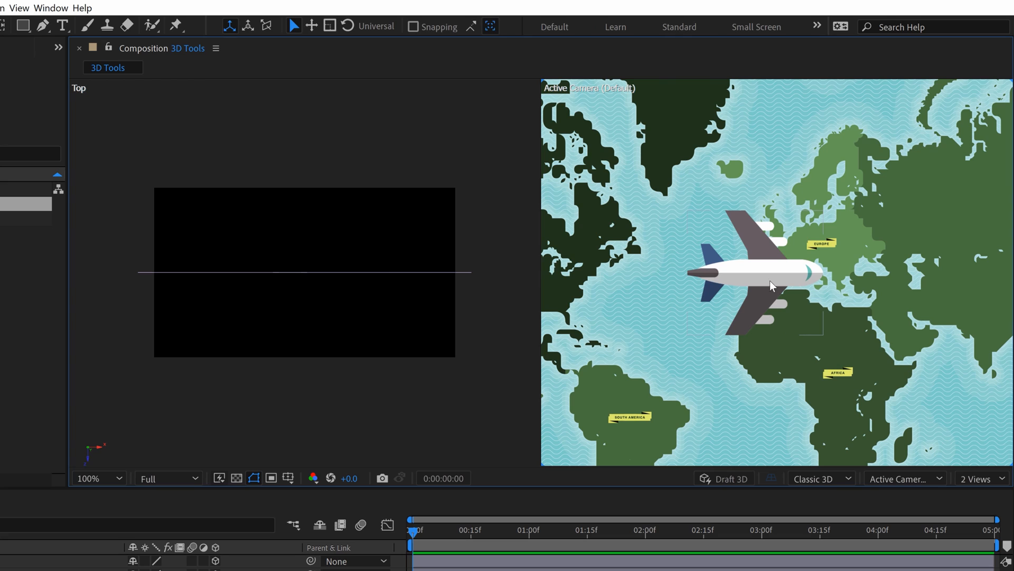
# Step: Select the Airplane layer so its 3D axes show in both views
pyautogui.click(771, 284)
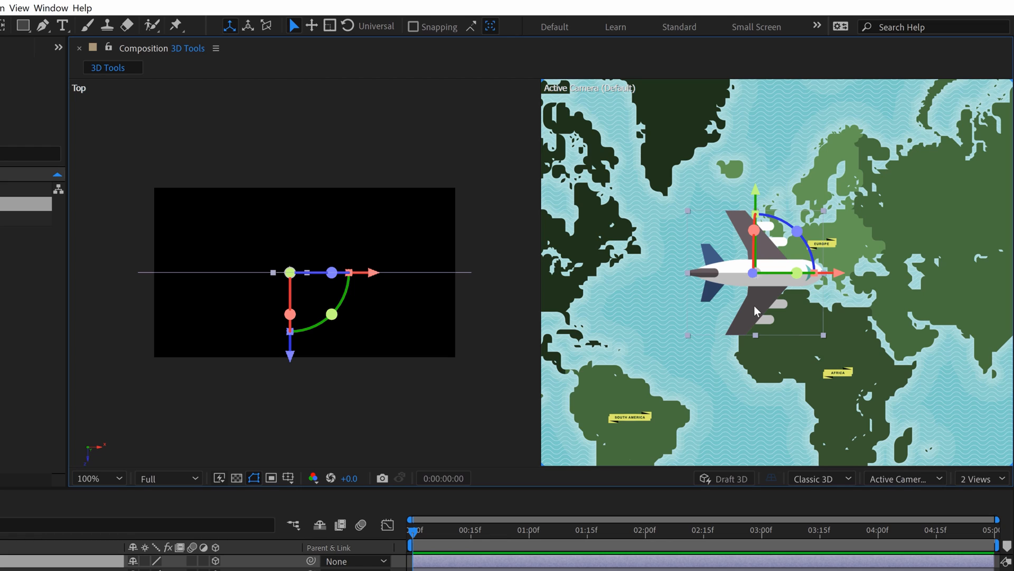
pyautogui.moveTo(604, 369)
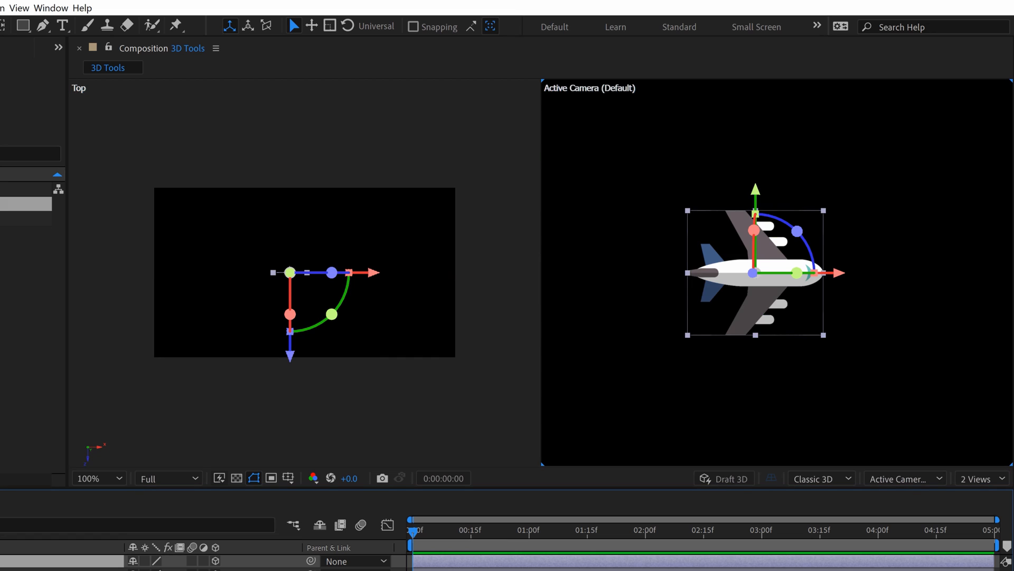
pyautogui.moveTo(761, 307)
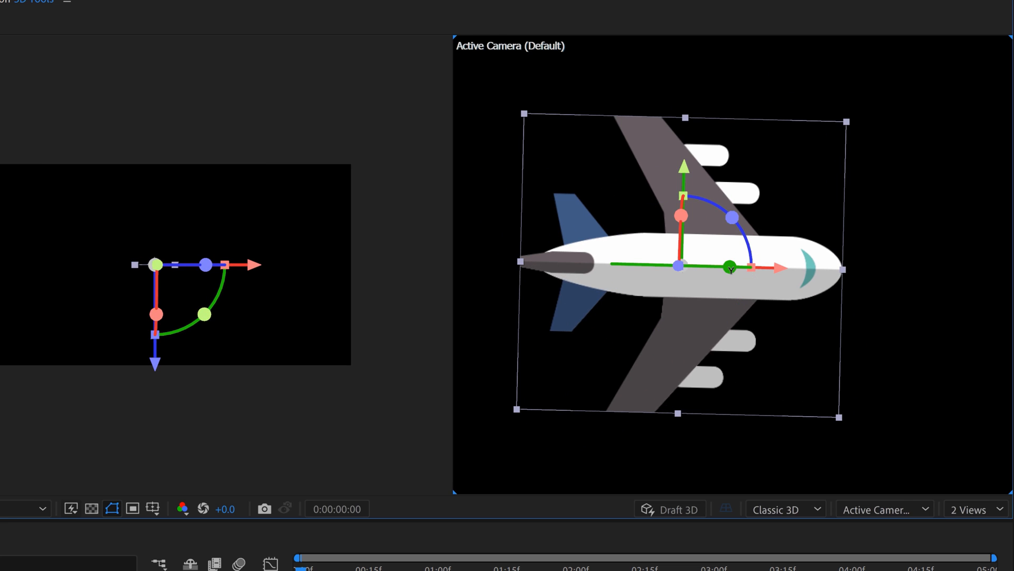
# Step: Tilt the airplane with the gizmo's rotation arcs and stretch it to about 108.6% along X
pyautogui.moveTo(729, 270); pyautogui.dragTo(689, 247)
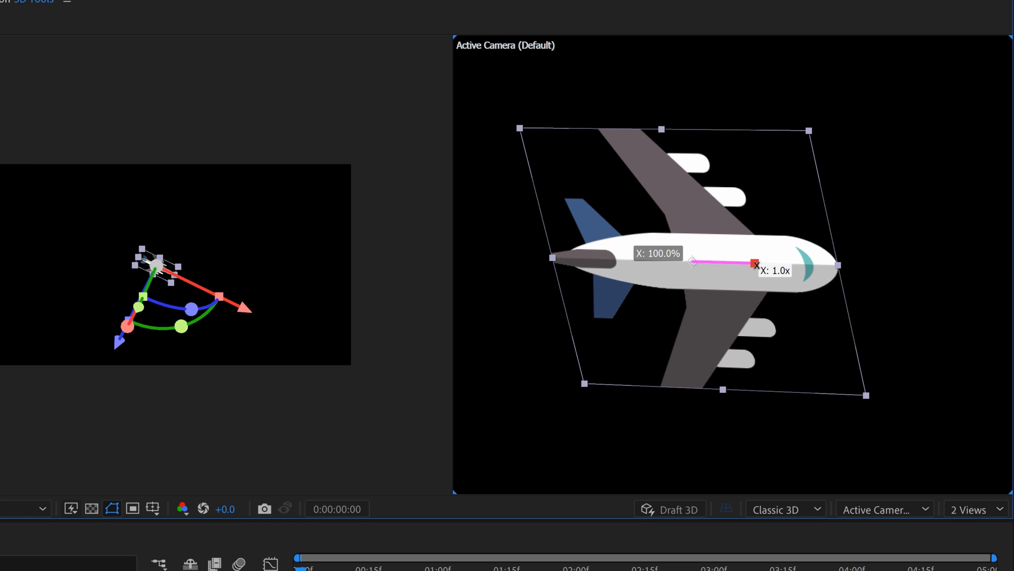
pyautogui.moveTo(695, 262); pyautogui.dragTo(753, 262)
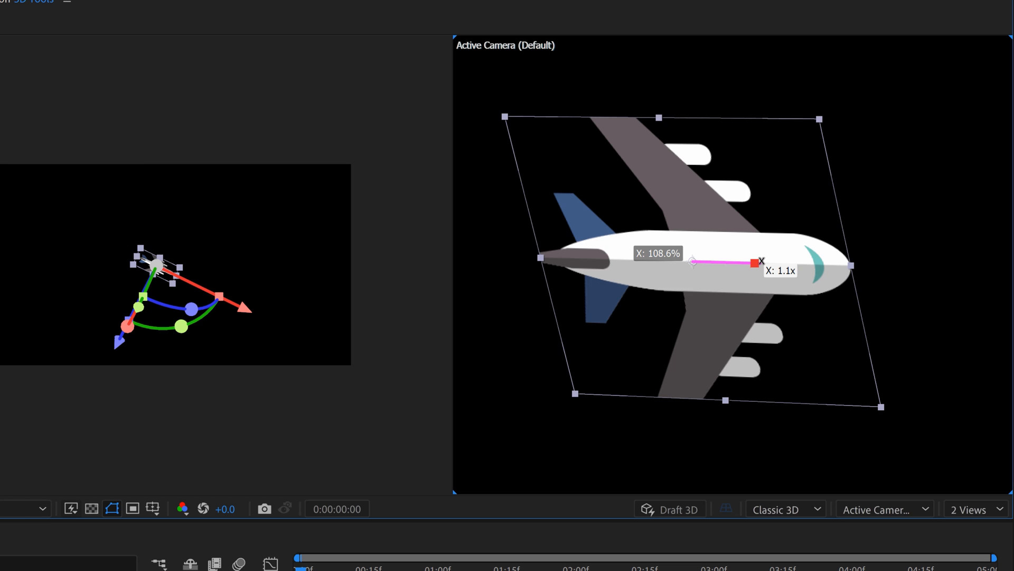
pyautogui.moveTo(756, 263); pyautogui.dragTo(754, 263)
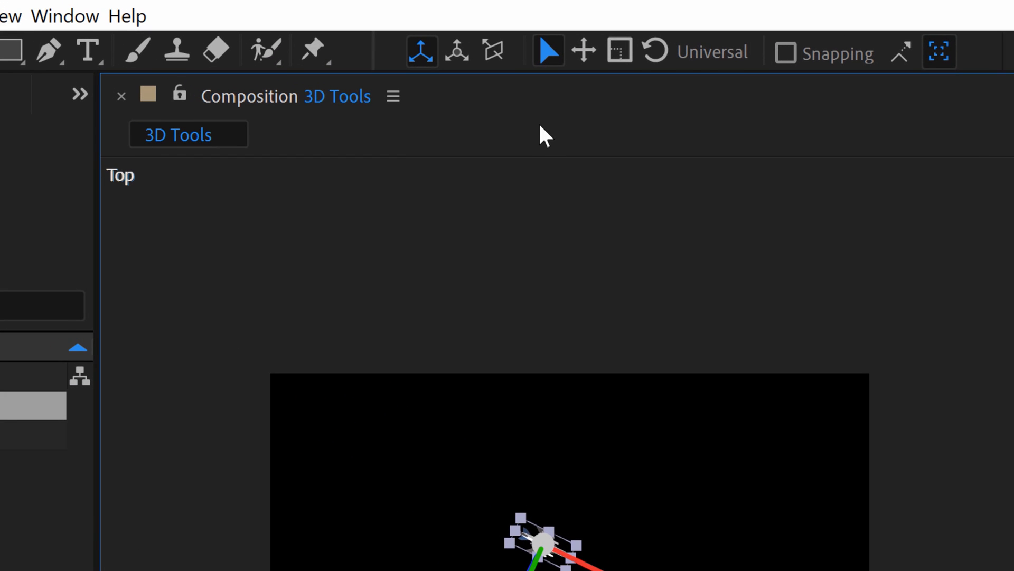
pyautogui.moveTo(422, 52)
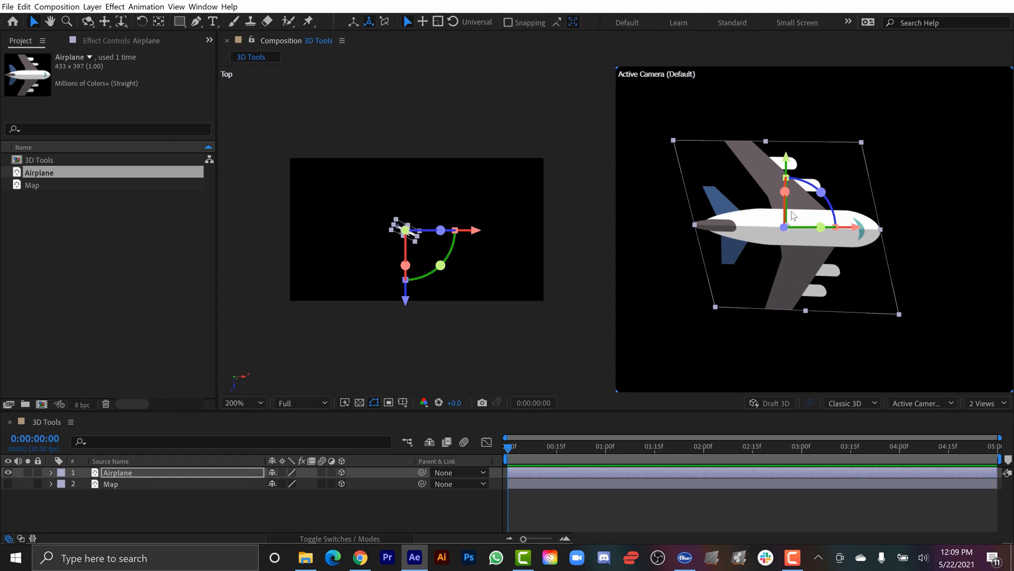
pyautogui.moveTo(735, 267)
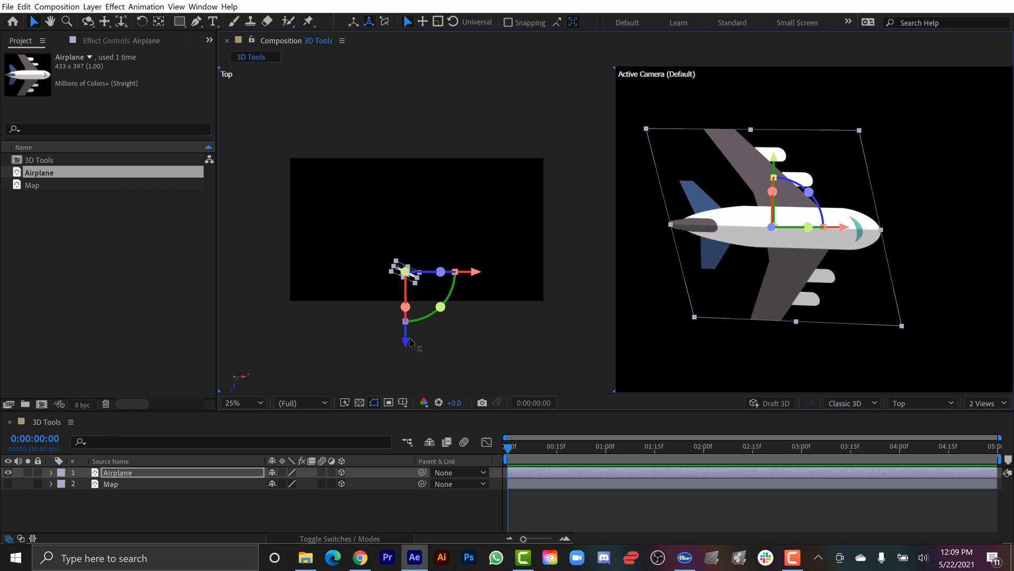
pyautogui.moveTo(362, 152)
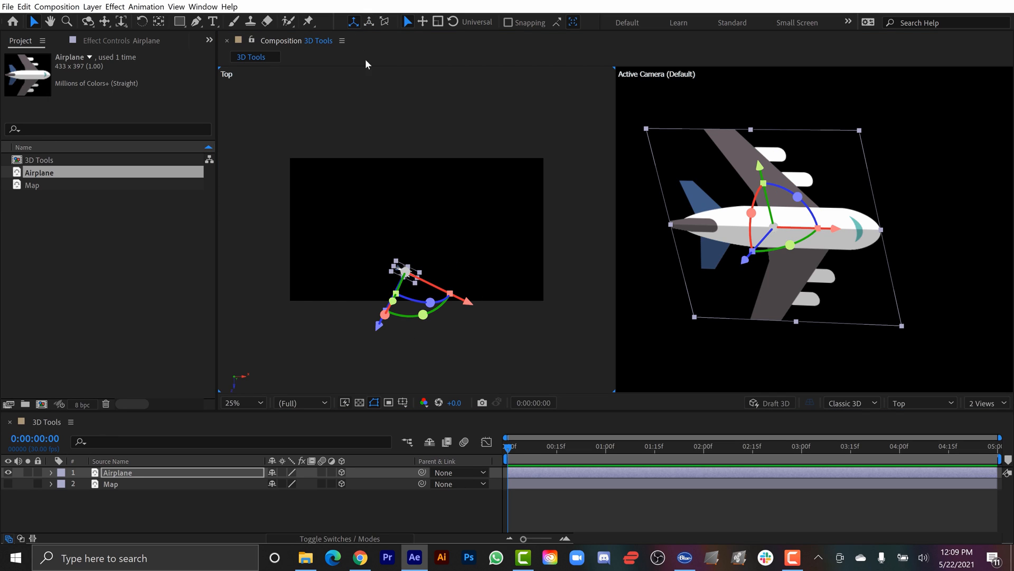
pyautogui.moveTo(702, 169)
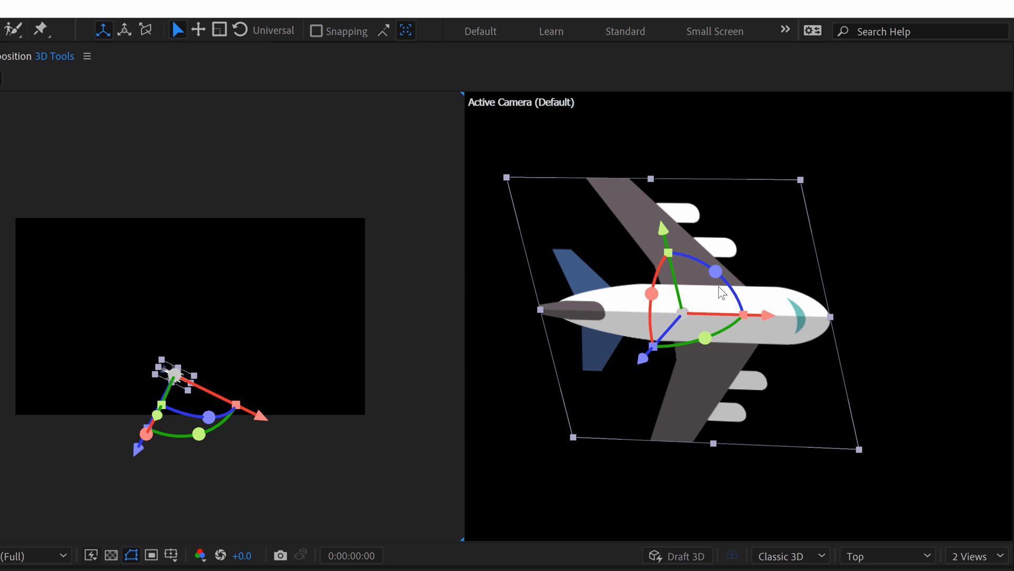
pyautogui.moveTo(329, 231)
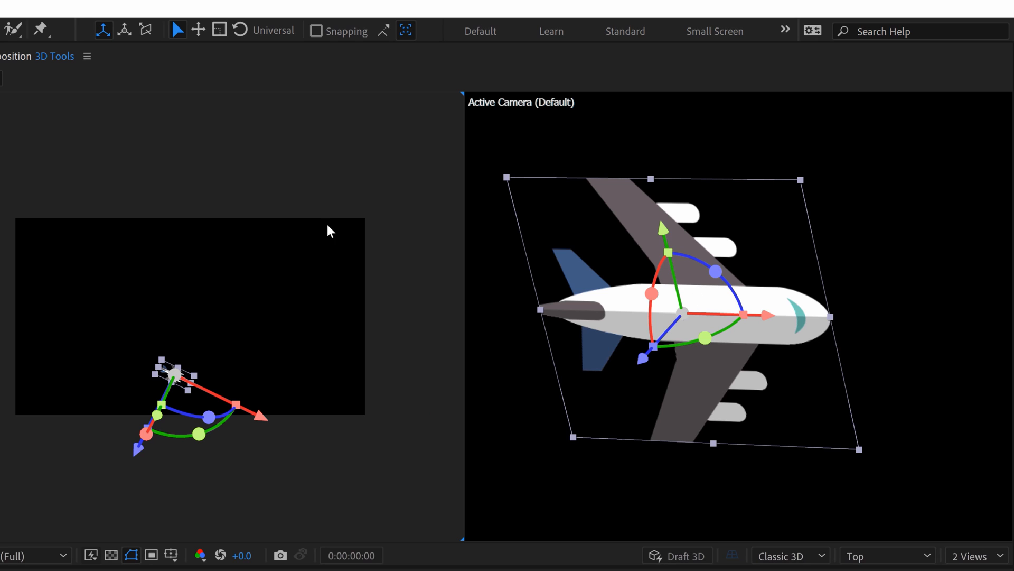
pyautogui.moveTo(198, 30)
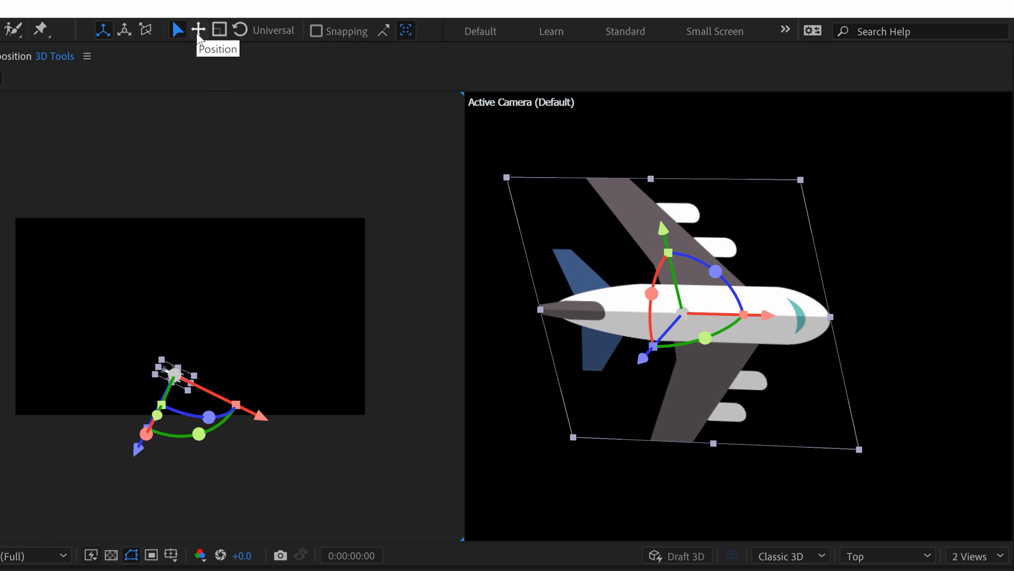
# Step: Move the airplane along Z to a new depth with the Position gizmo, then shrink it to 94.2%
pyautogui.click(199, 30)
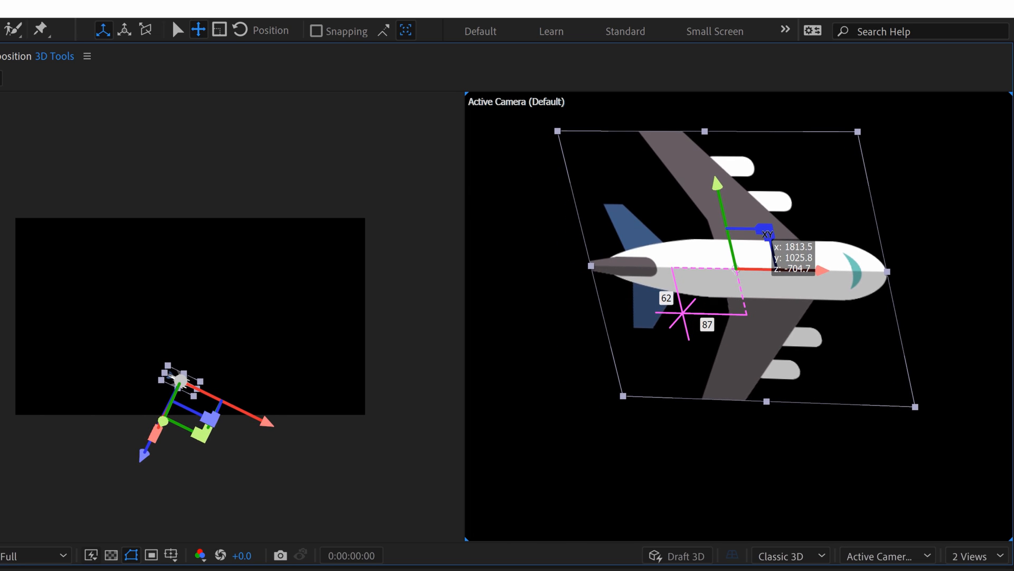
pyautogui.moveTo(760, 251); pyautogui.dragTo(793, 228)
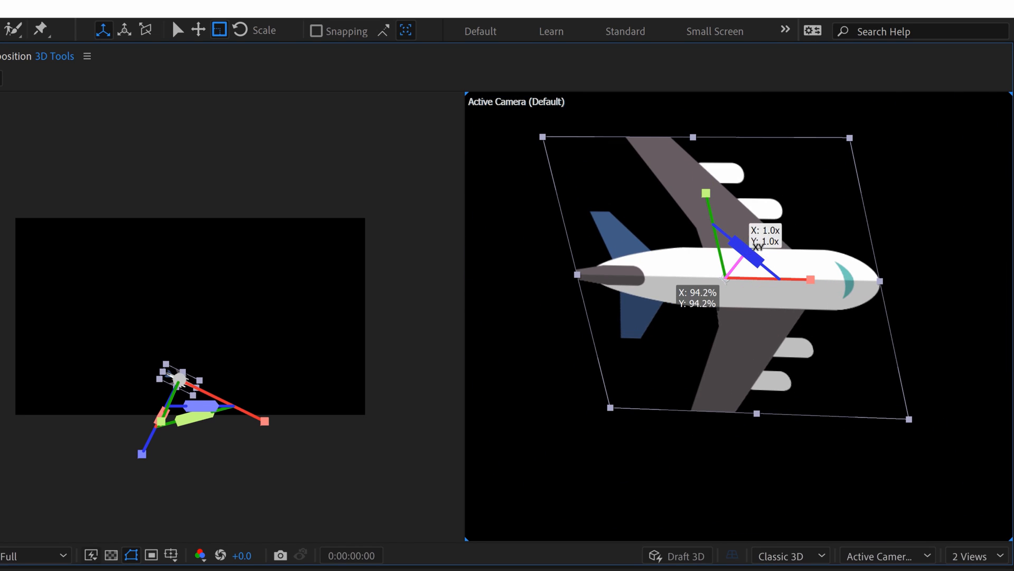
pyautogui.click(239, 29)
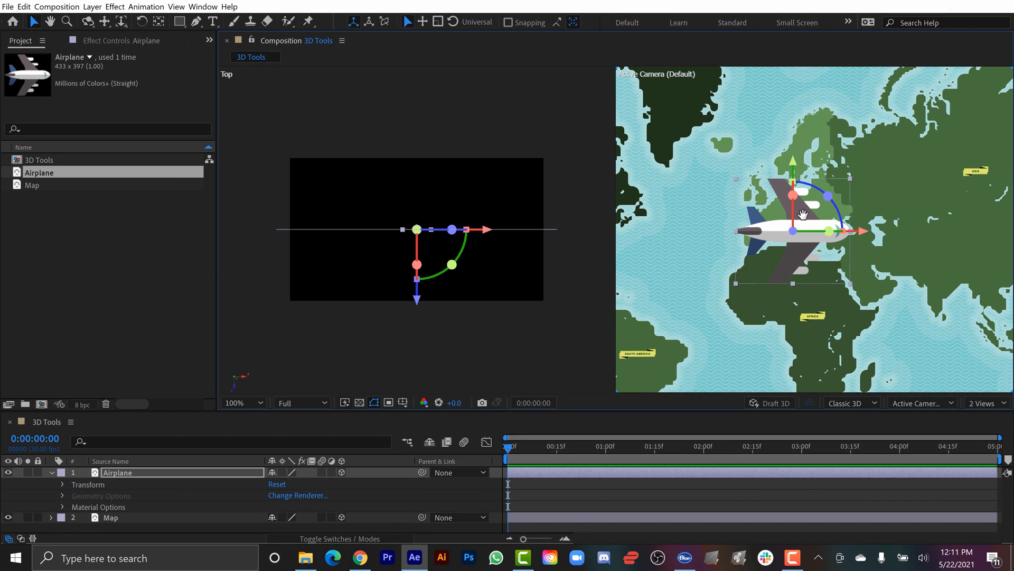
pyautogui.moveTo(678, 289)
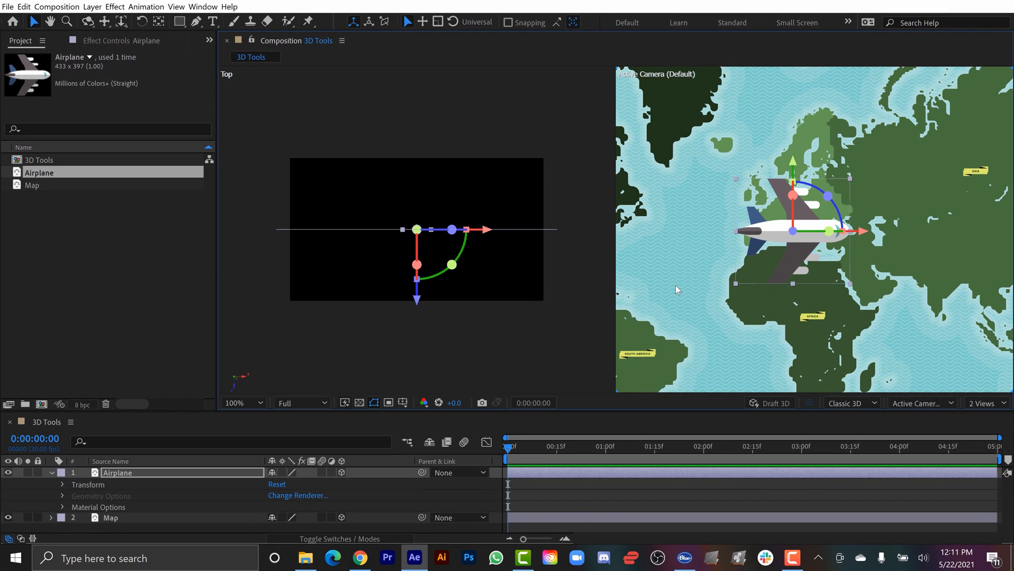
pyautogui.moveTo(426, 304)
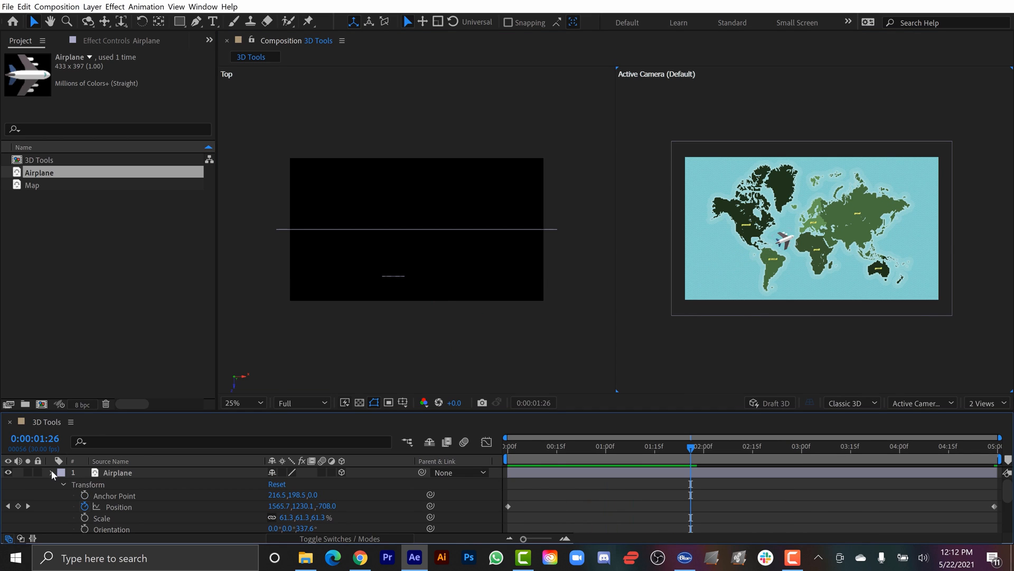
# Step: Add a new Parallel light with Radius 1000 and Casts Shadows checked
pyautogui.rightClick(59, 473)
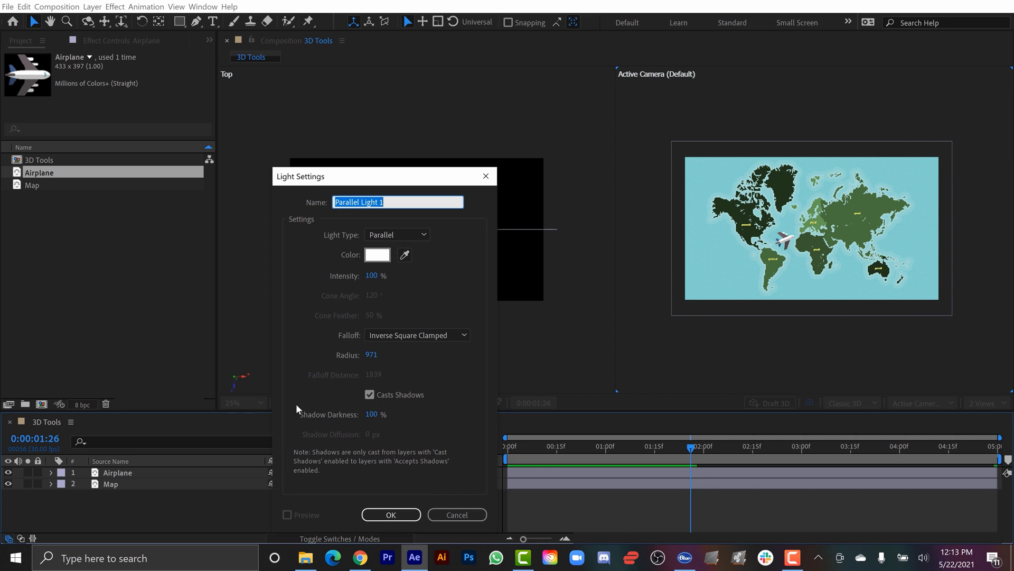
pyautogui.moveTo(396, 234)
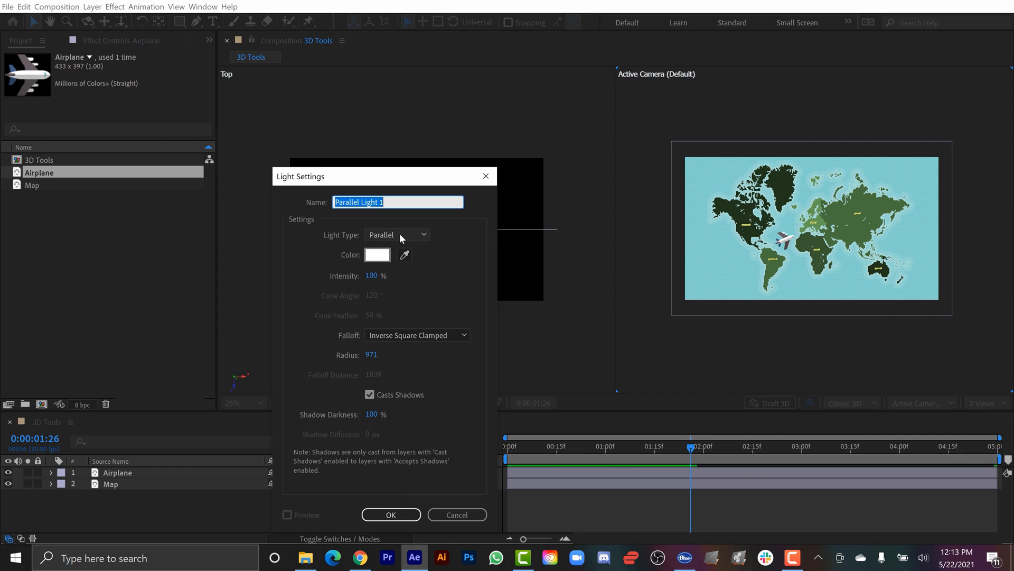
pyautogui.moveTo(435, 344)
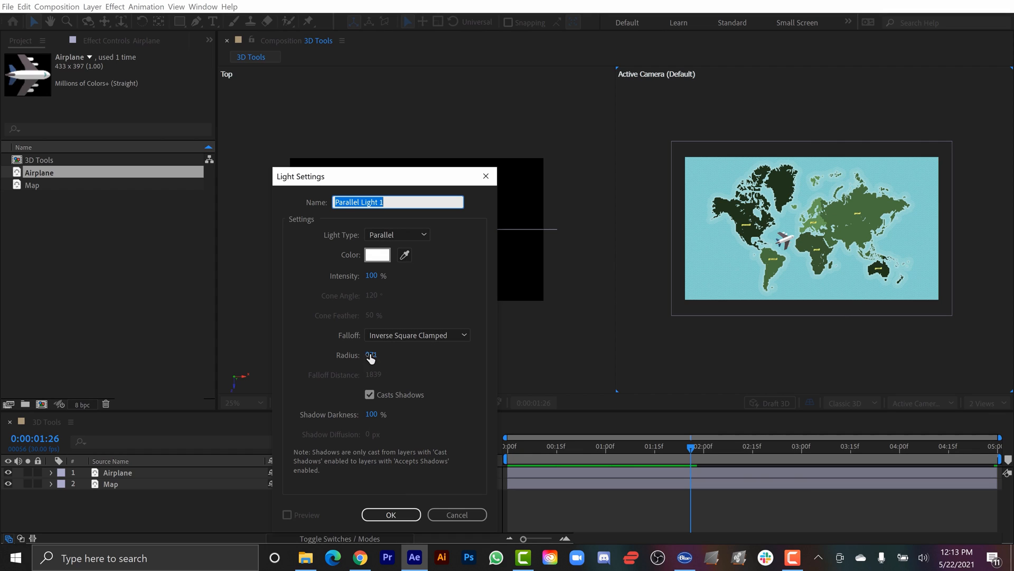
pyautogui.write('1000')
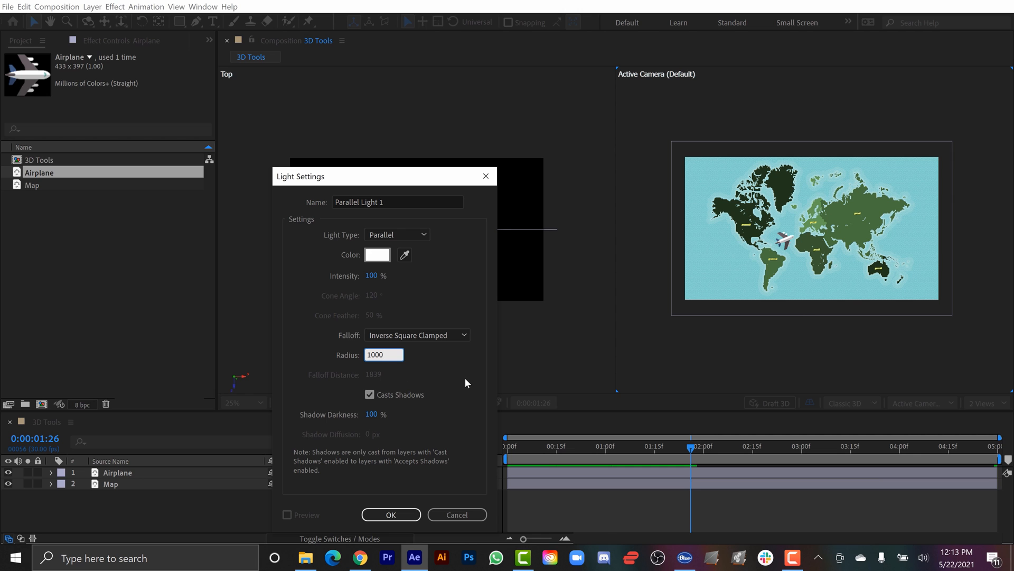
pyautogui.click(390, 514)
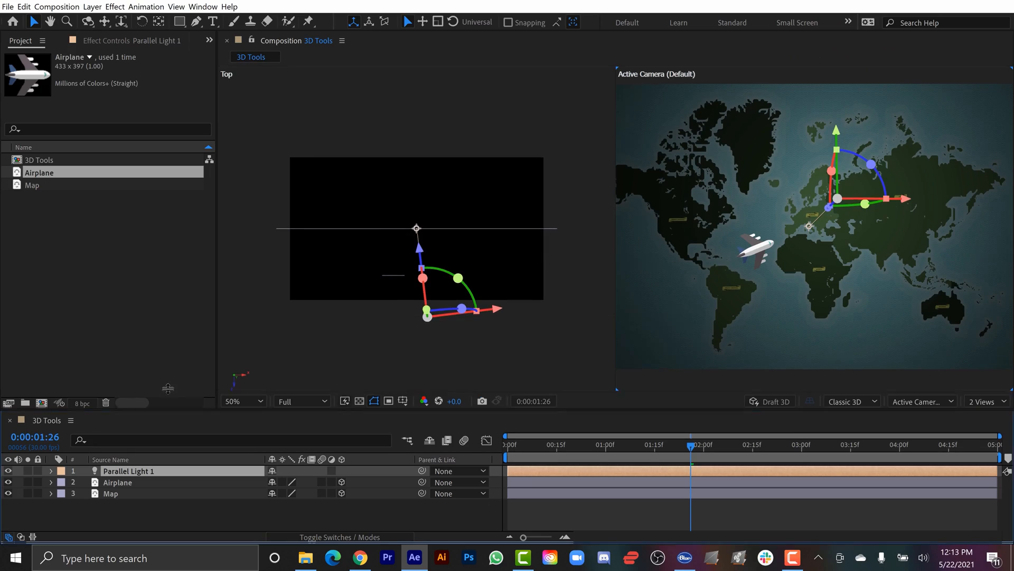
# Step: Set the Map layer's Material Options to Accepts Shadows On and Accepts Lights On
pyautogui.click(51, 481)
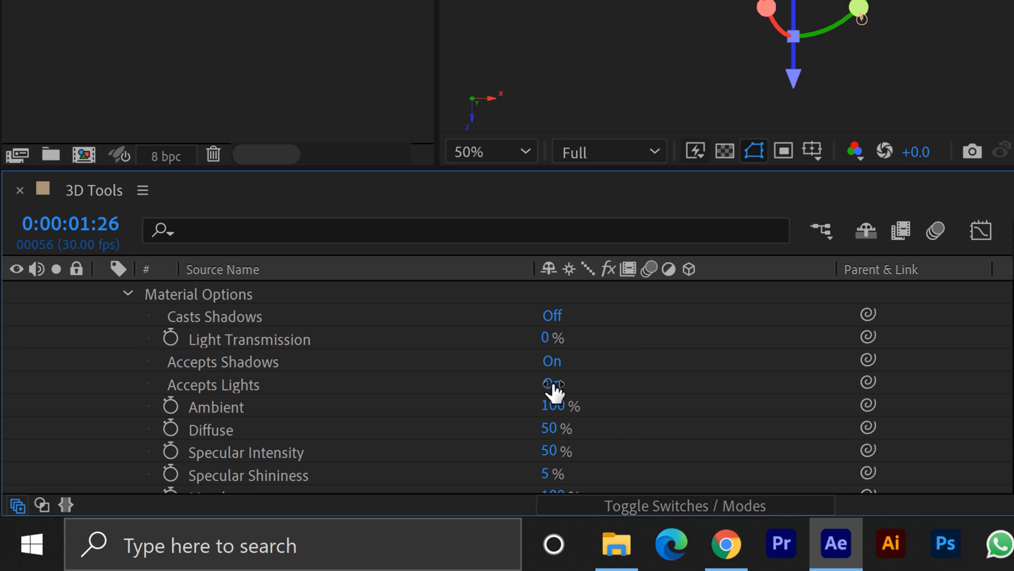
pyautogui.click(551, 384)
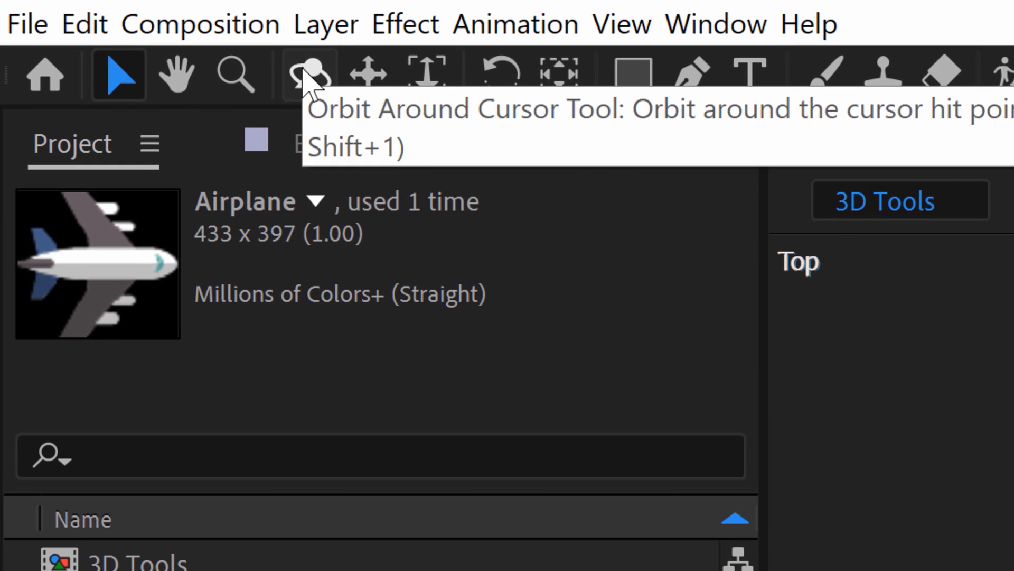
pyautogui.click(307, 73)
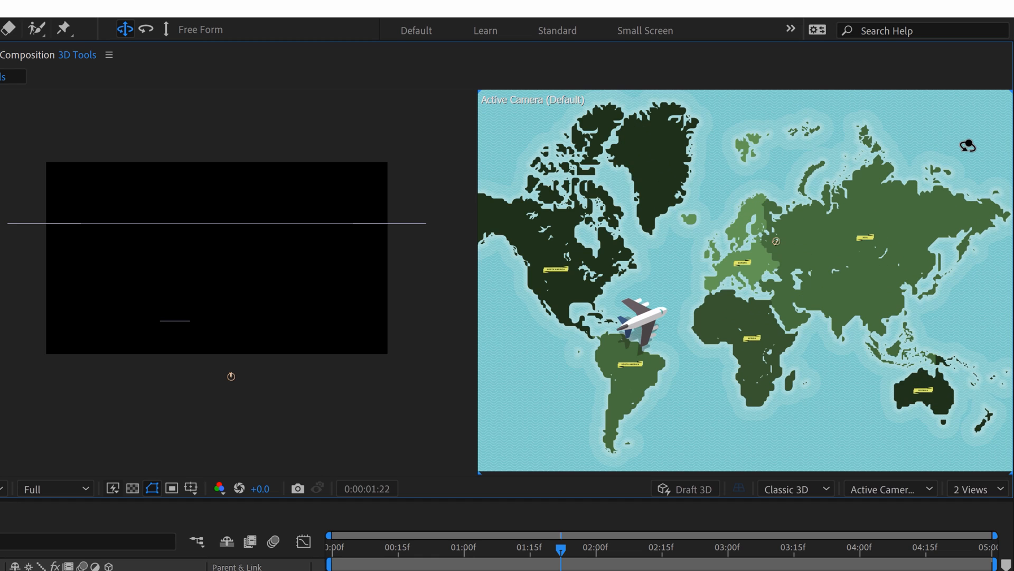
pyautogui.moveTo(844, 364)
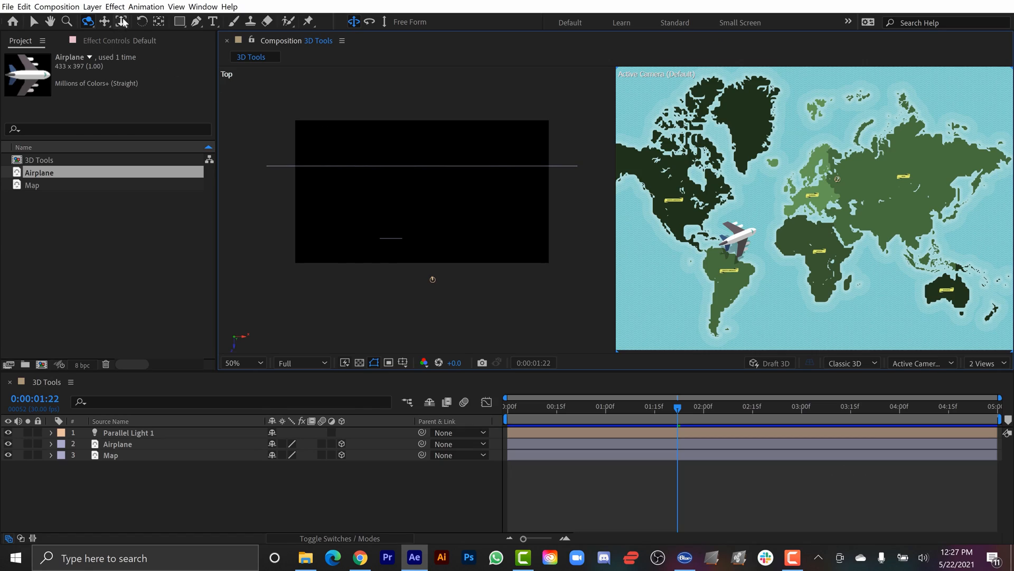
# Step: Use the Dolly to Cursor Tool to push the view in toward Europe
pyautogui.click(121, 22)
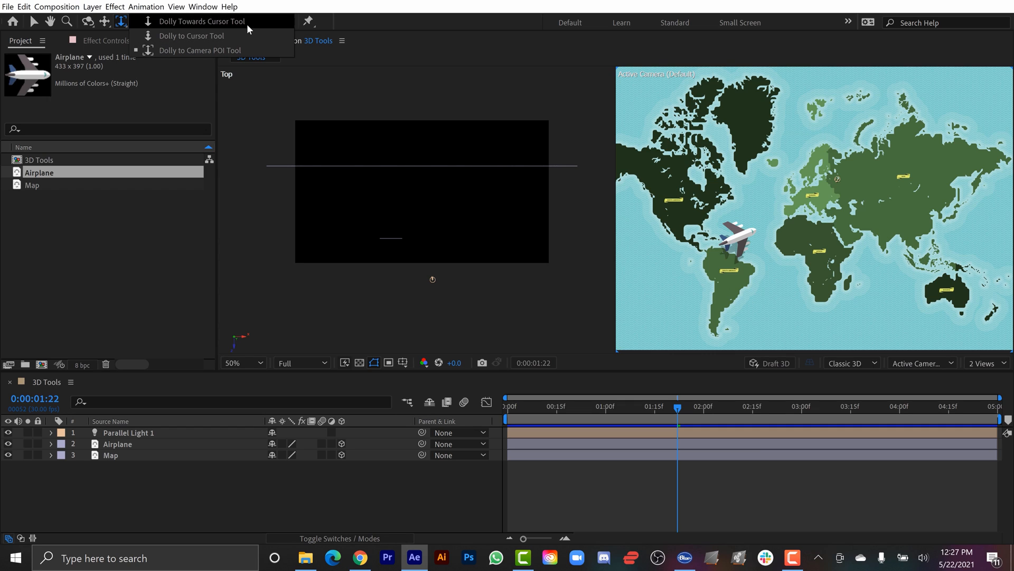
pyautogui.moveTo(191, 35)
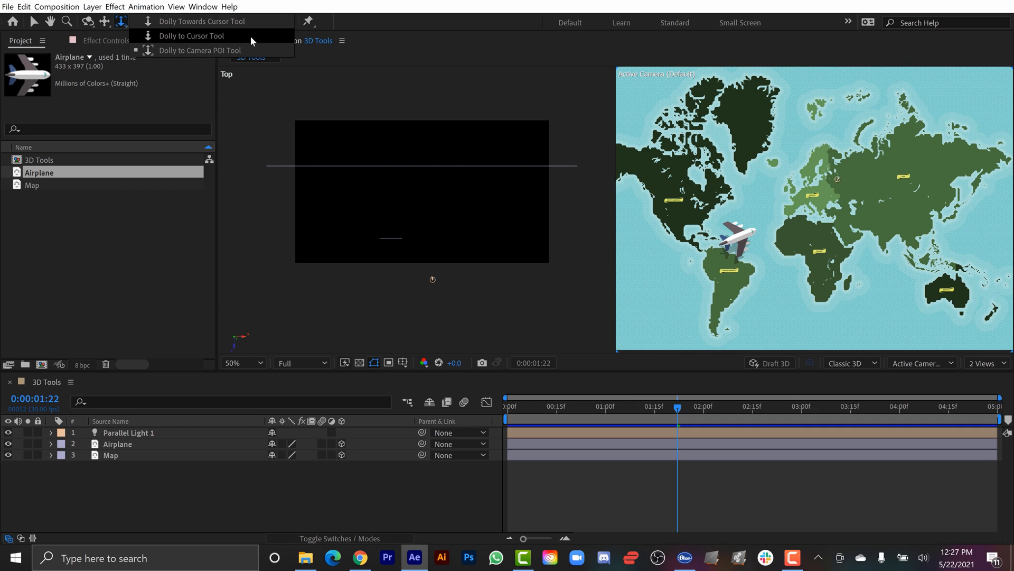
pyautogui.moveTo(216, 41)
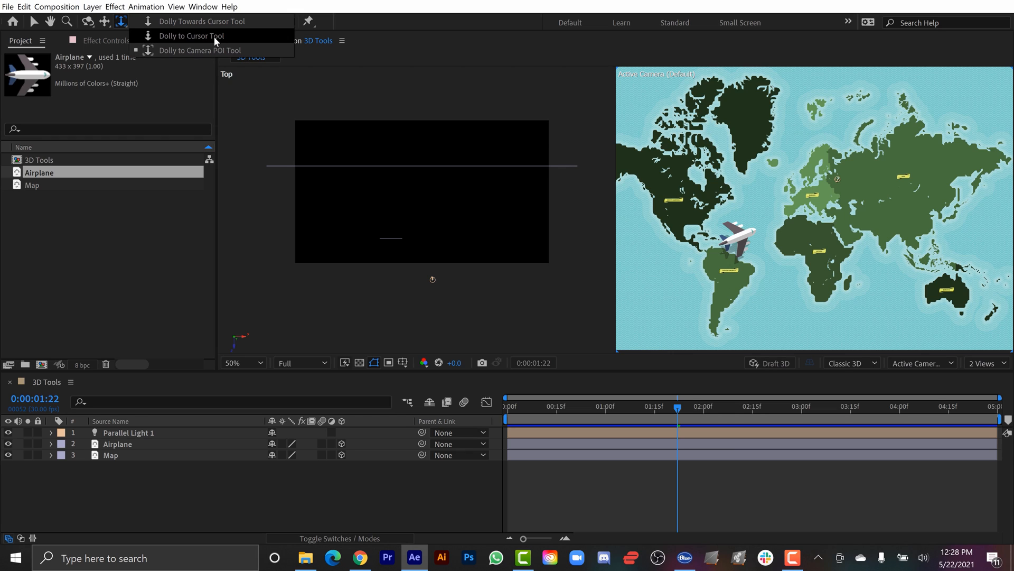
pyautogui.click(191, 36)
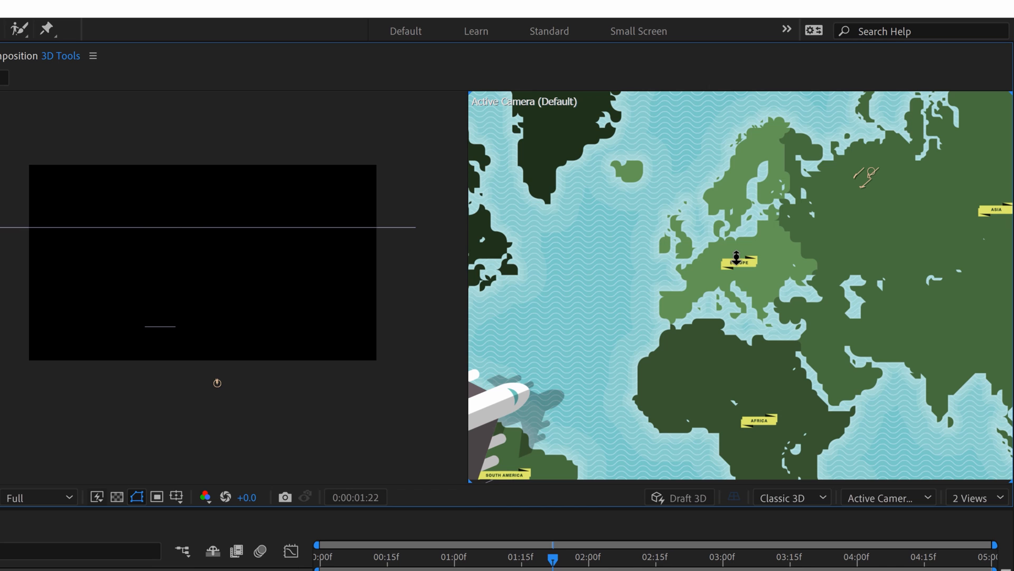
pyautogui.click(241, 10)
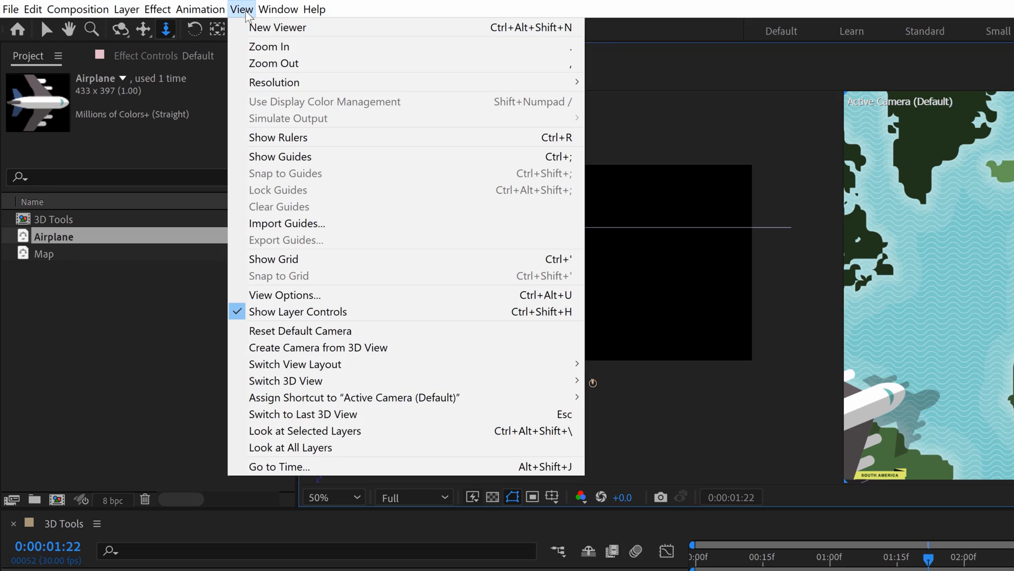
pyautogui.moveTo(318, 347)
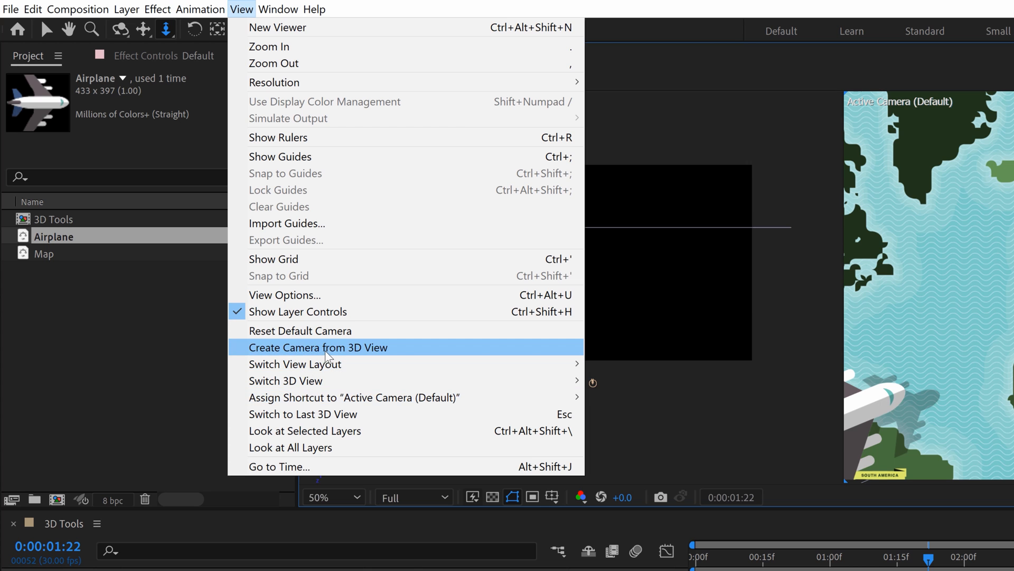
# Step: Create a Default 2 camera from the current 3D view and reveal its properties
pyautogui.click(318, 348)
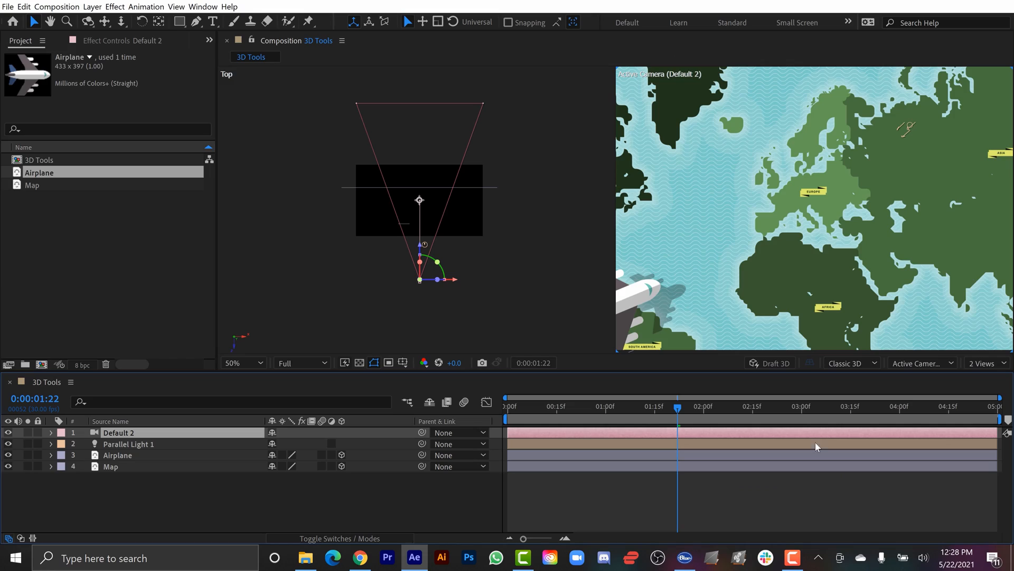
pyautogui.click(51, 432)
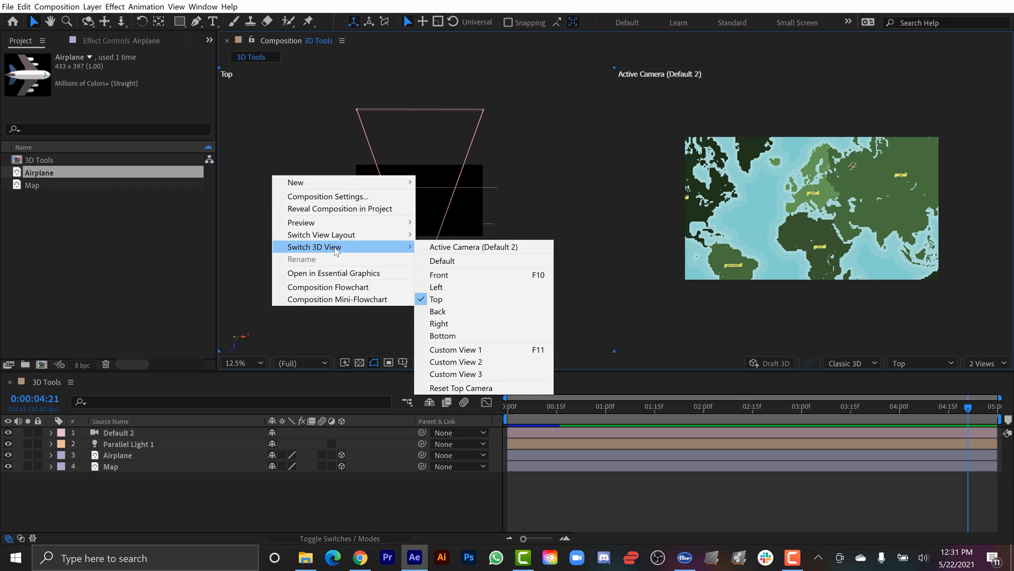
# Step: View the scene from the Front and keyframe the Default 2 camera's Orientation
pyautogui.click(438, 275)
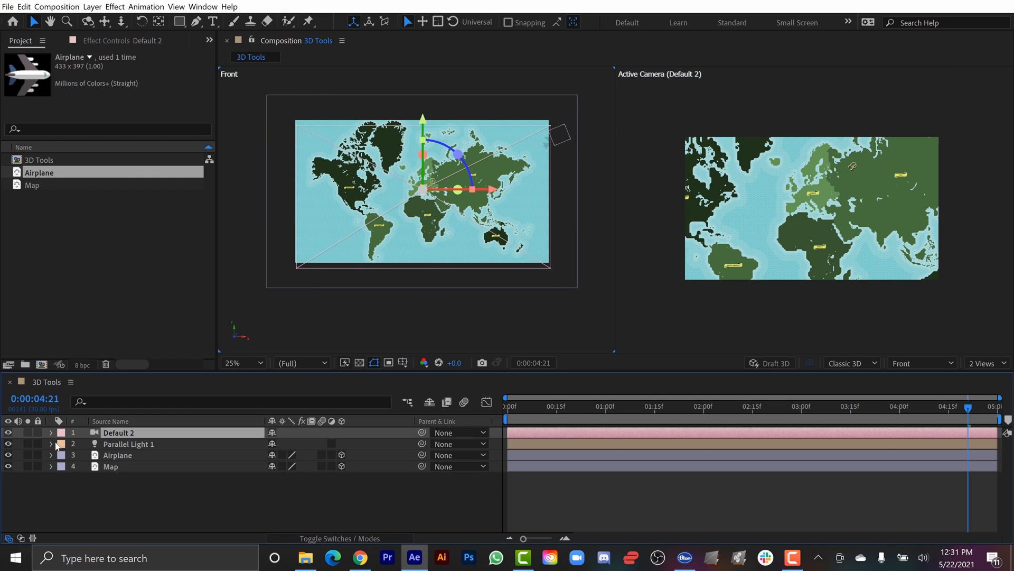
pyautogui.click(51, 432)
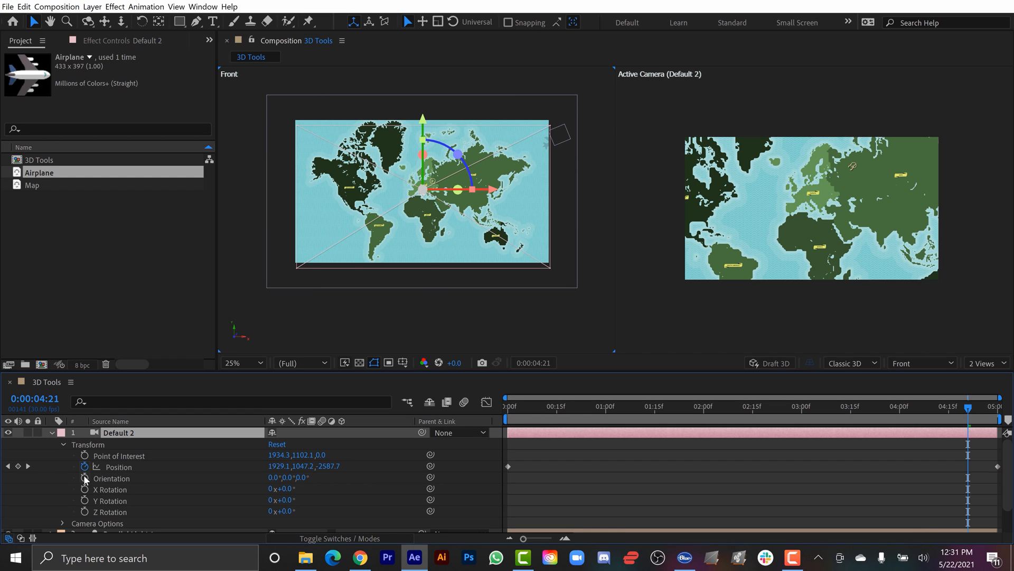
pyautogui.click(85, 478)
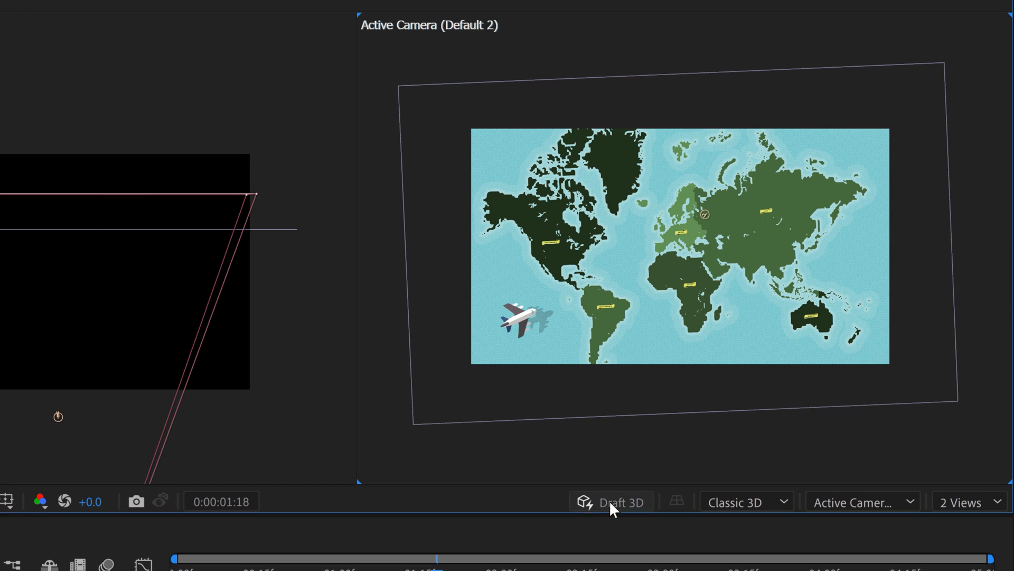
pyautogui.click(609, 501)
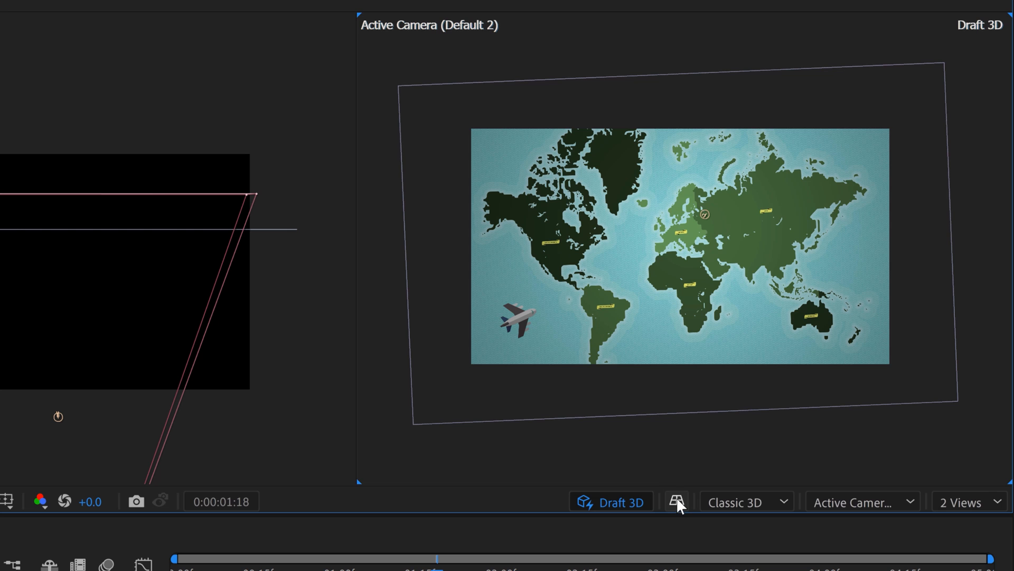
pyautogui.click(675, 501)
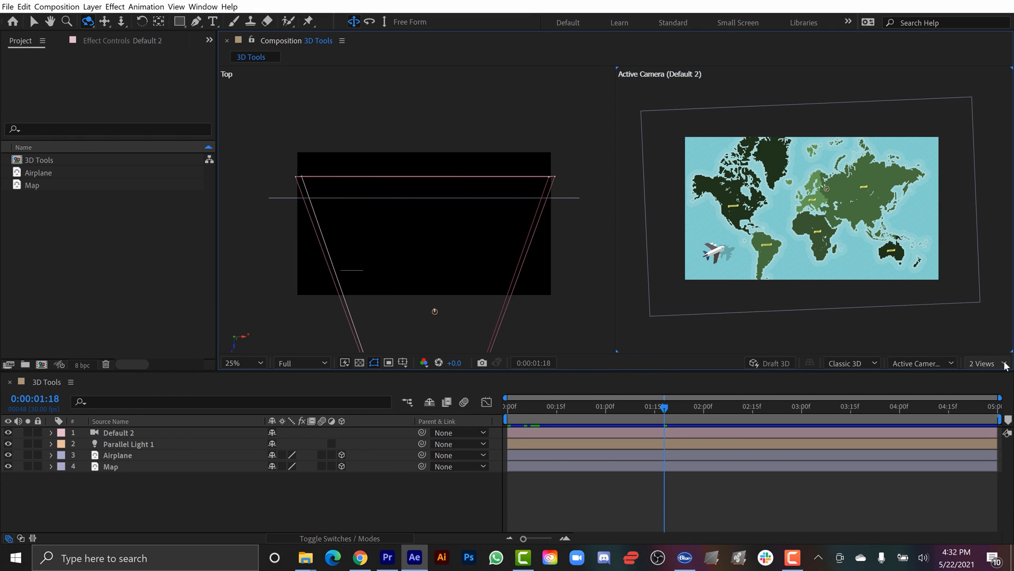
pyautogui.moveTo(807, 362)
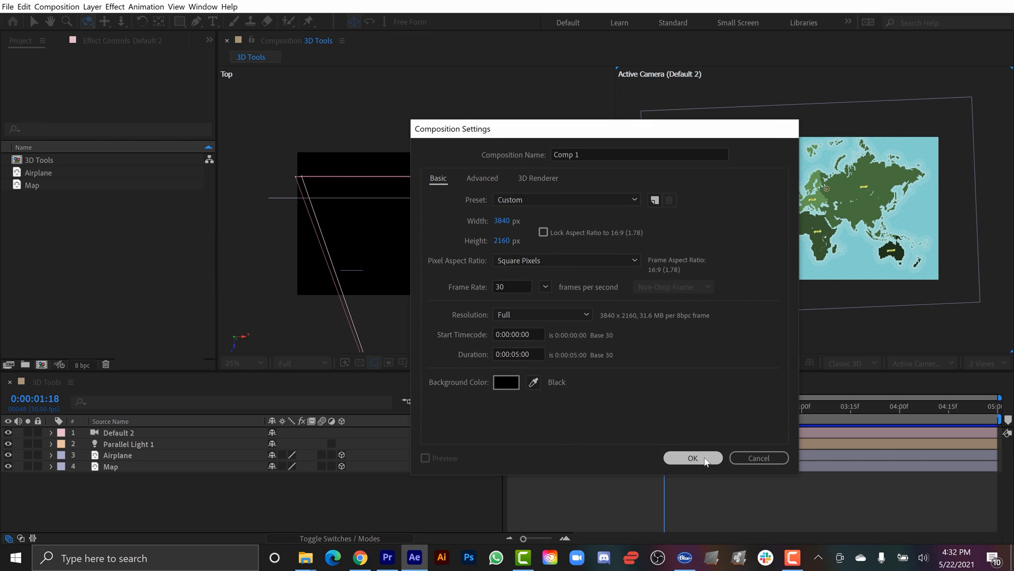
# Step: Create the 3840×2160 Comp 1 with the airplane and show it in a single view
pyautogui.click(691, 457)
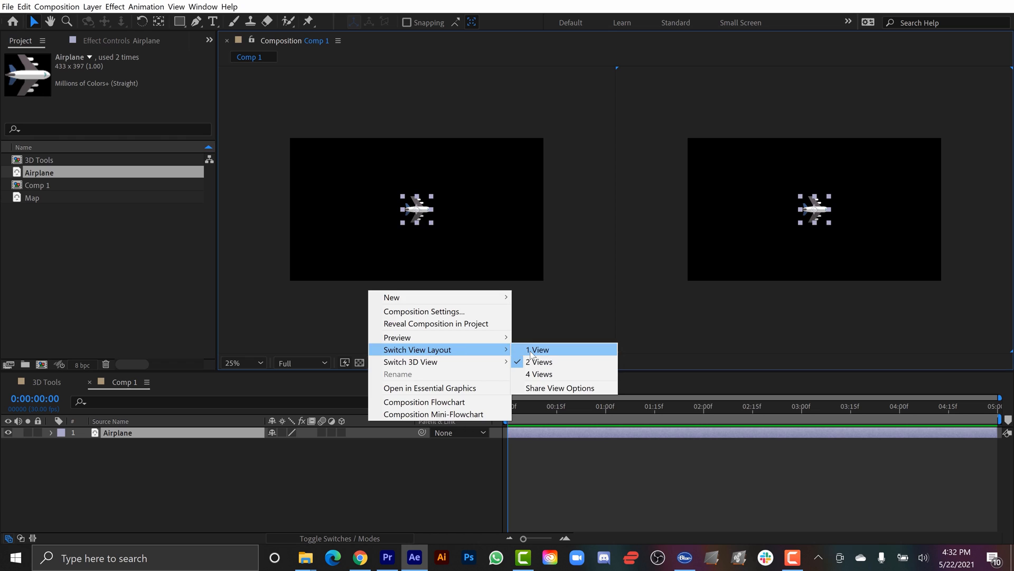
pyautogui.click(538, 350)
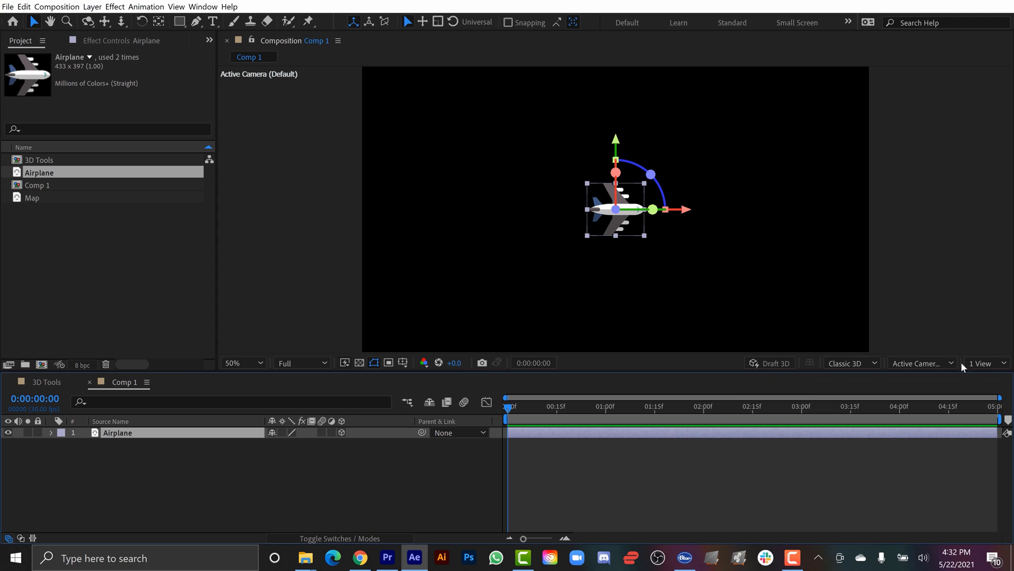
pyautogui.moveTo(775, 270)
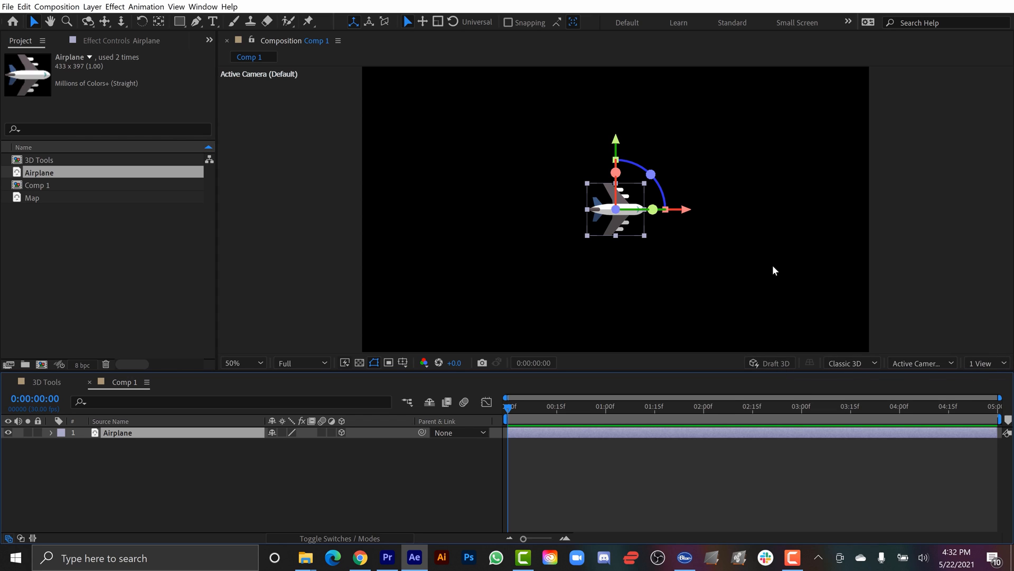
pyautogui.moveTo(843, 268)
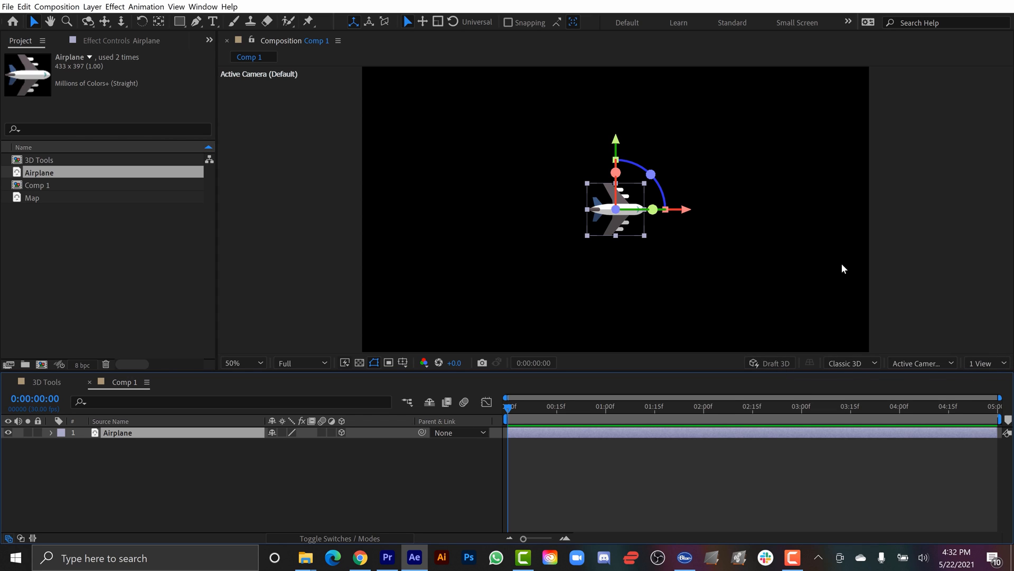